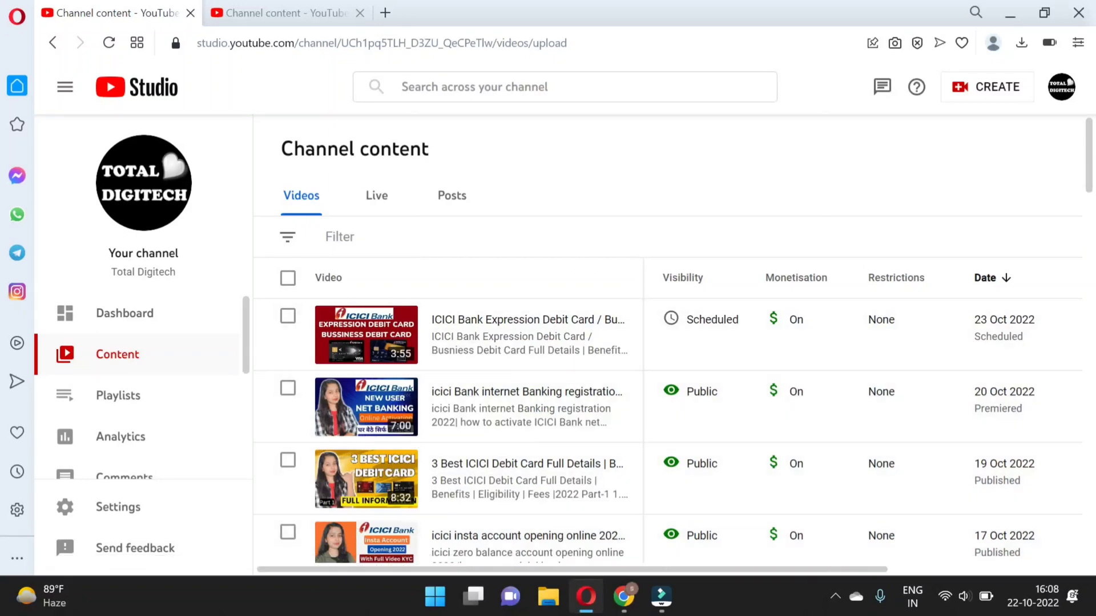
mouse_move(521, 320)
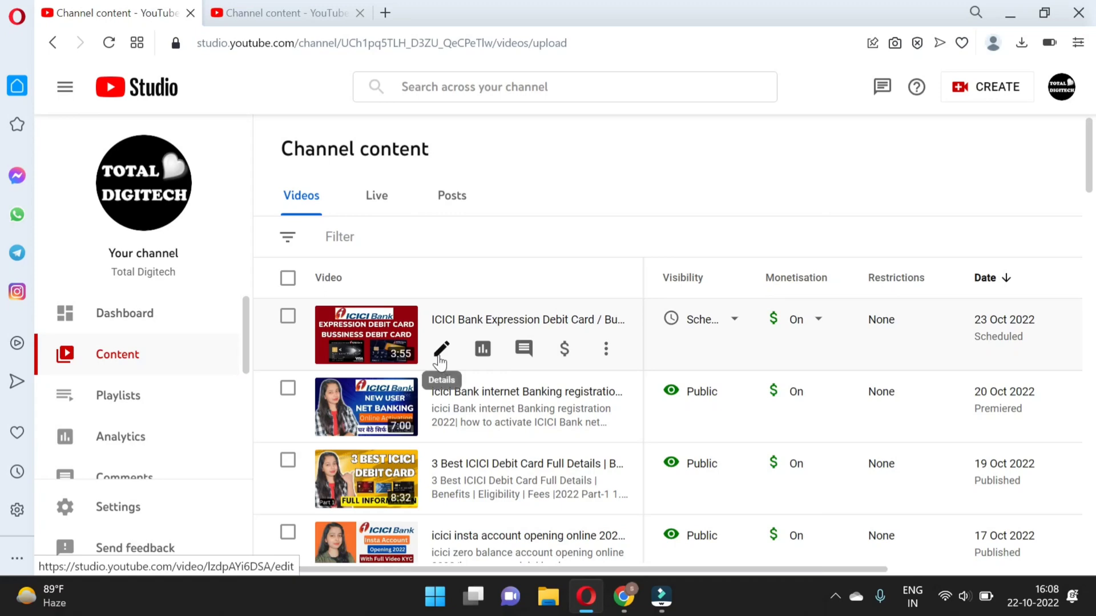
mouse_move(446, 352)
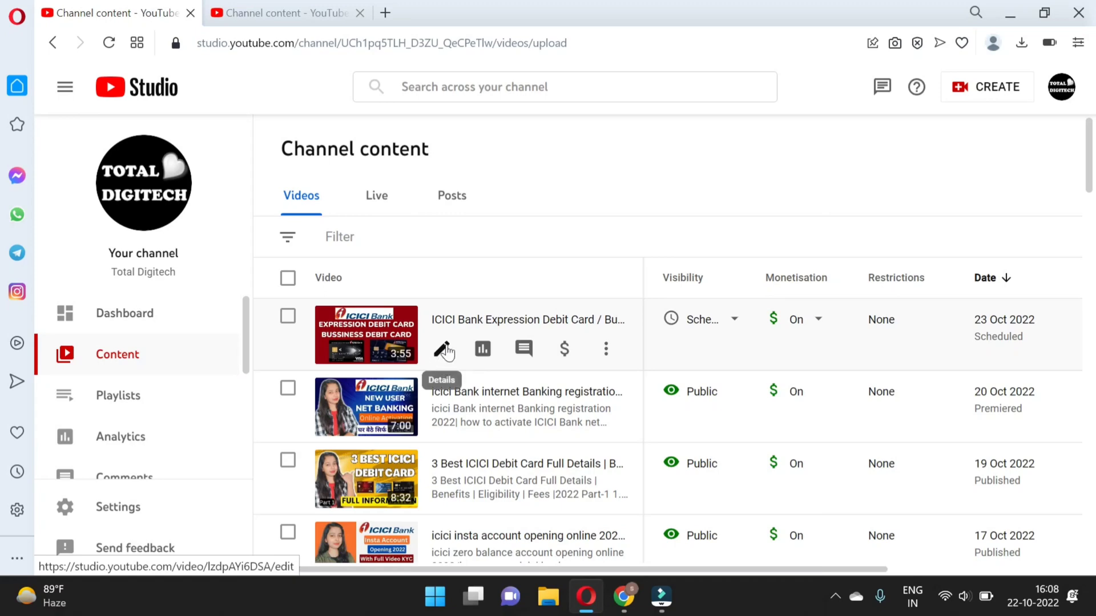
Enter the details page of the scheduled ICICI Bank Expression Debit Card video
click(444, 349)
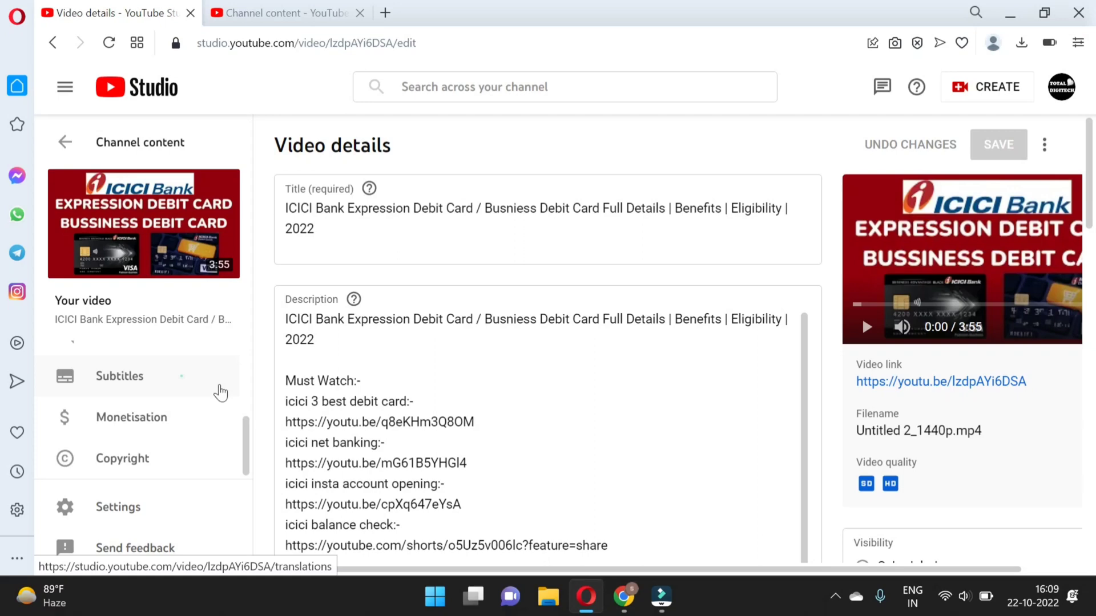
Show the video's subtitle languages: Hindi automatic captions and English
click(120, 376)
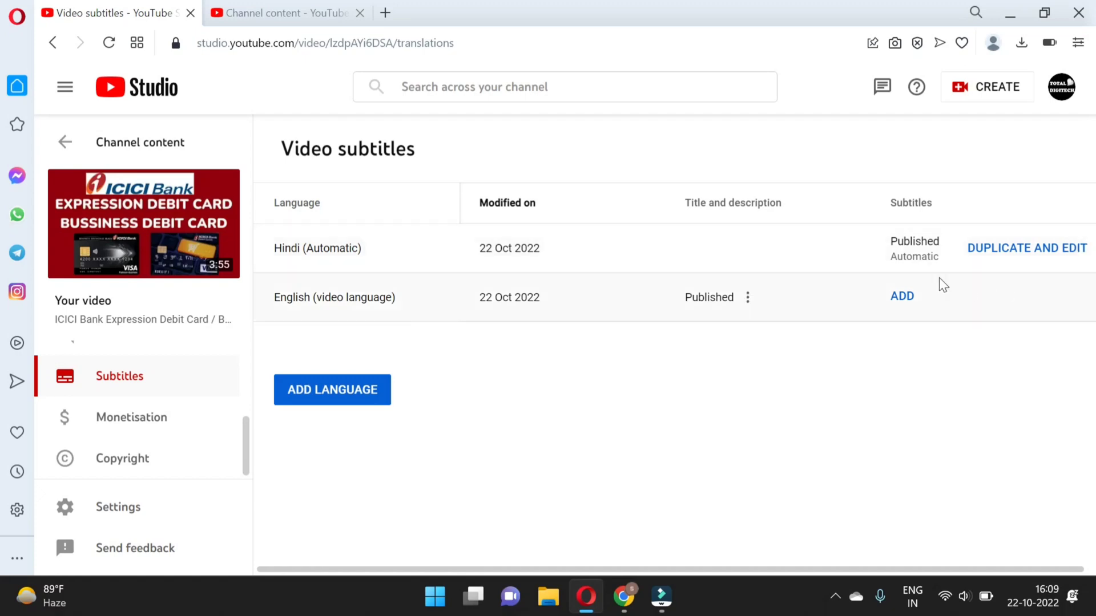
mouse_move(1013, 257)
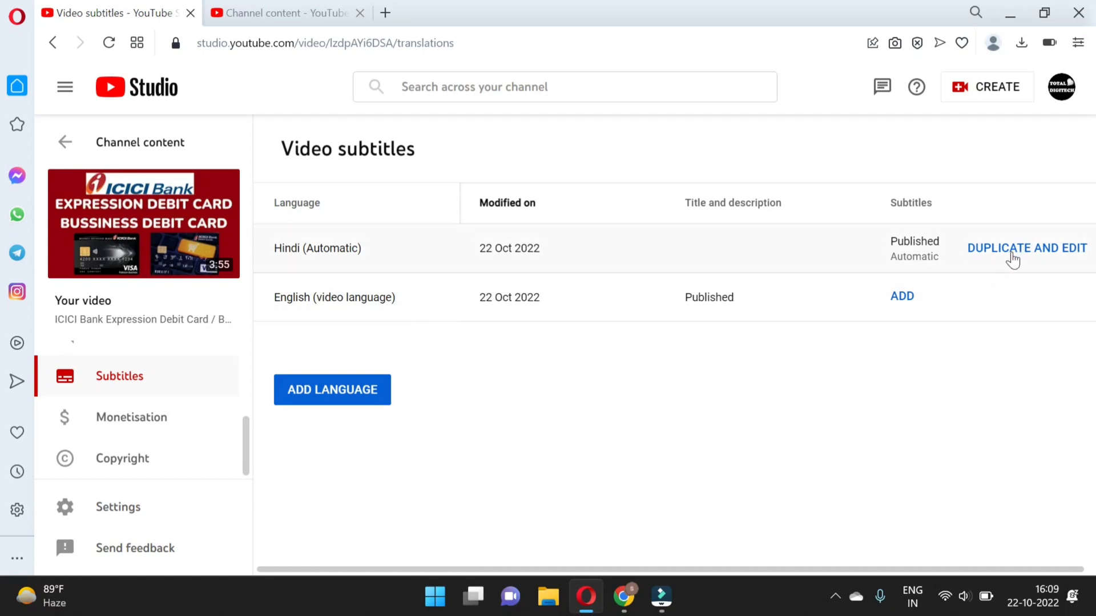
mouse_move(1052, 253)
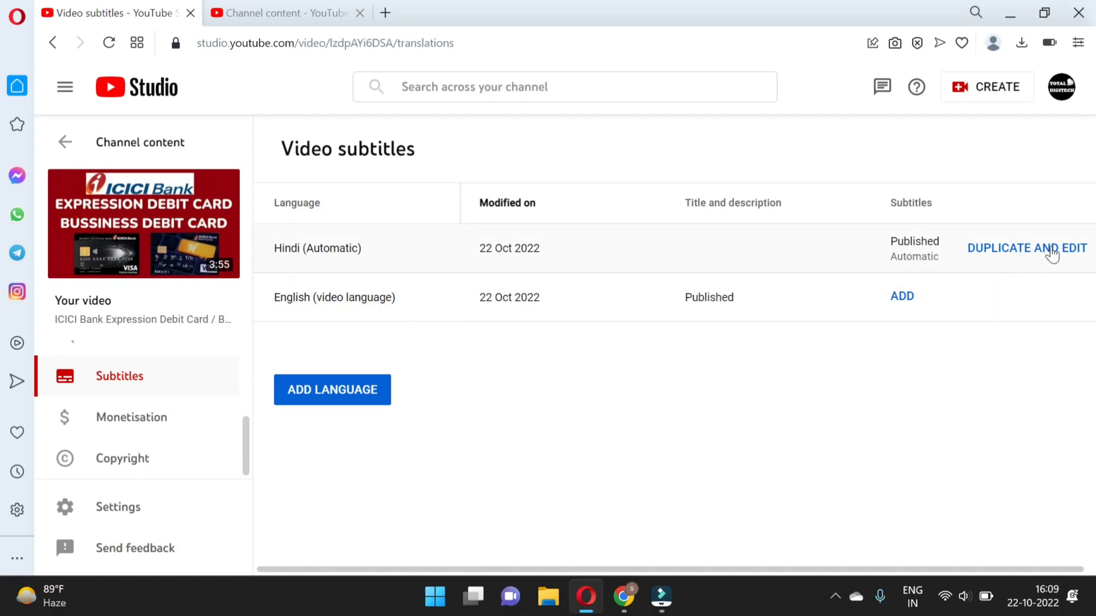
Duplicate the Hindi (Automatic) track for editing and review its Hindi transcript text
click(1025, 248)
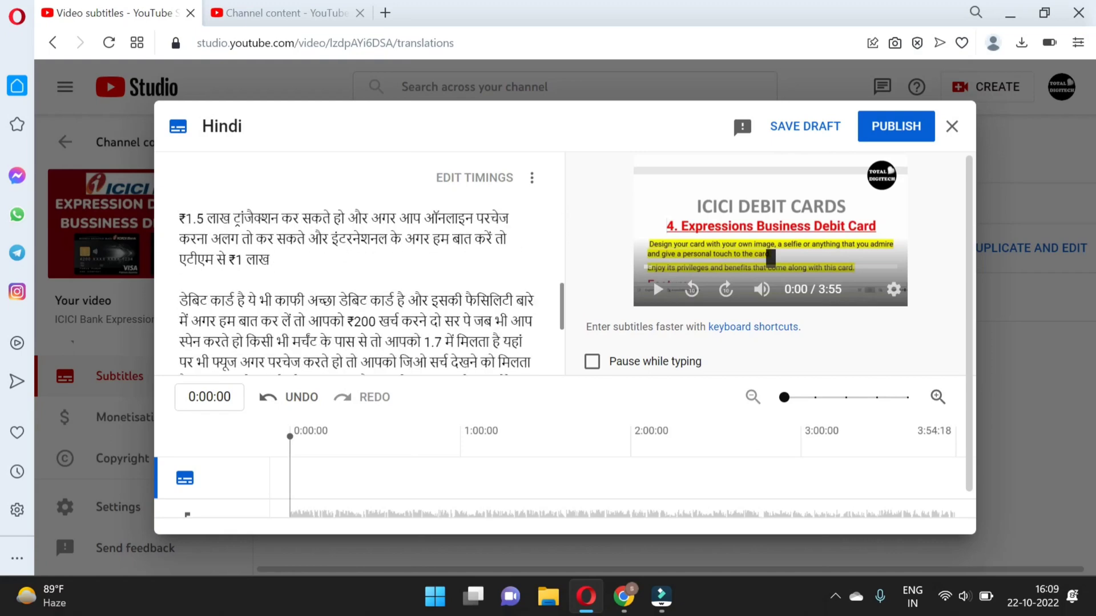
scroll(down, 3)
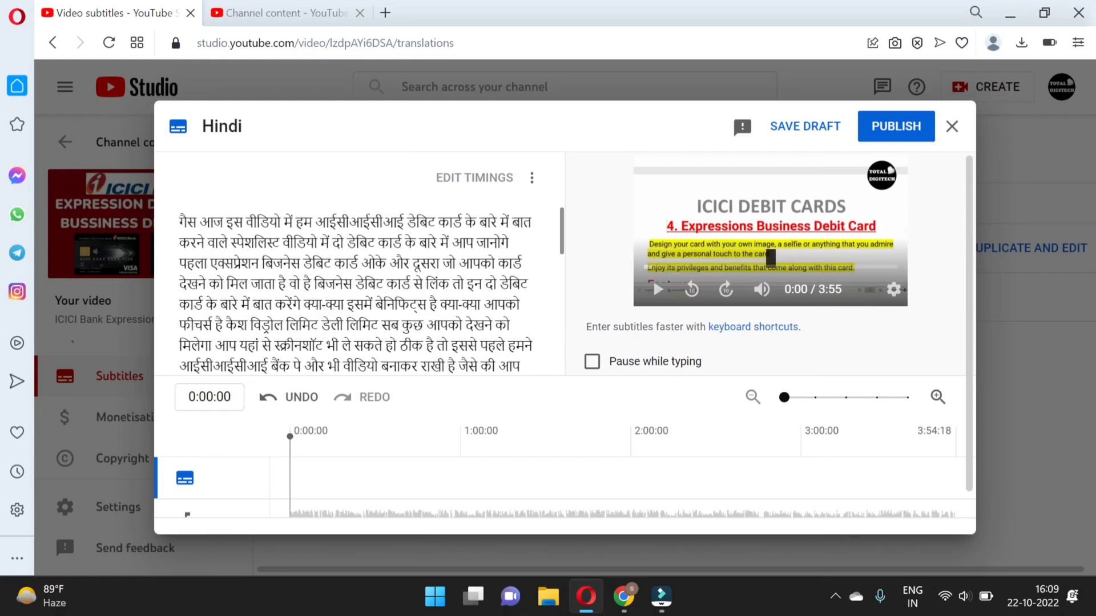
mouse_move(531, 178)
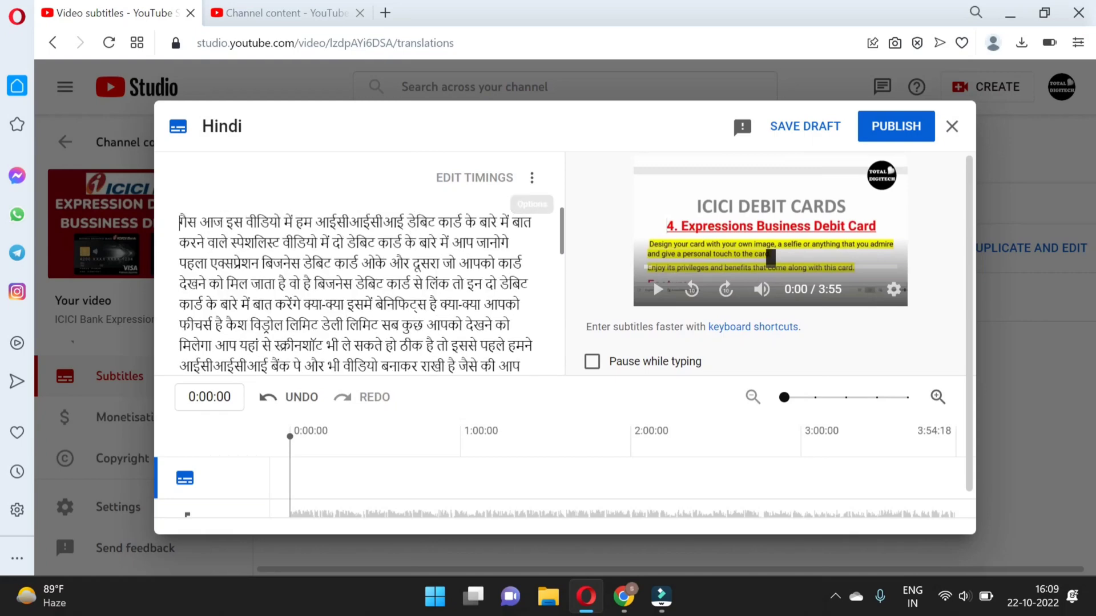
Download the Hindi subtitles from the editor's options menu as transcript.txt
click(531, 178)
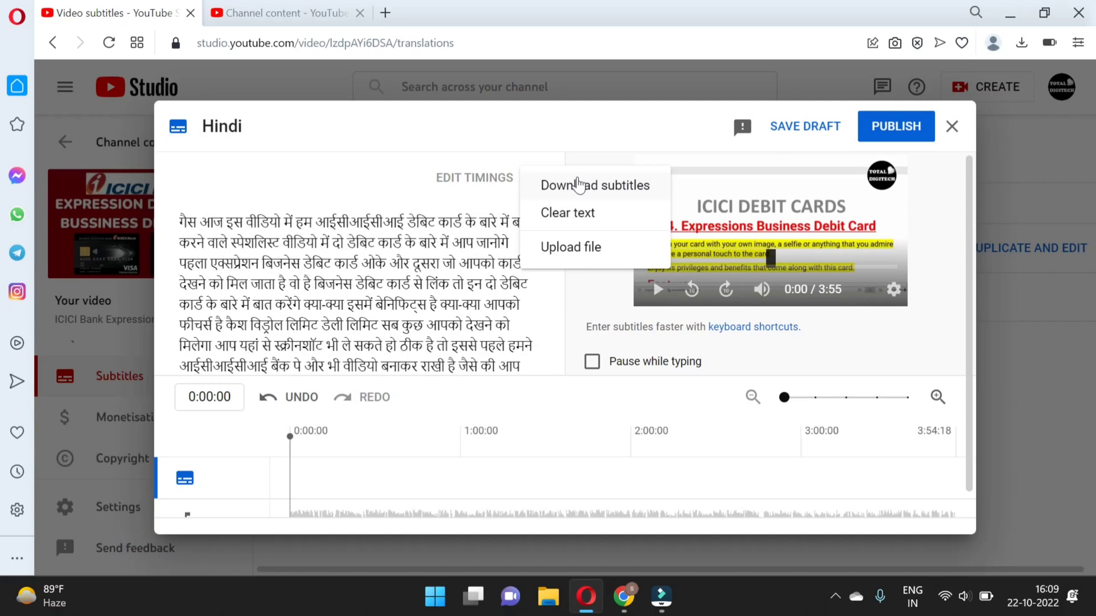
click(594, 185)
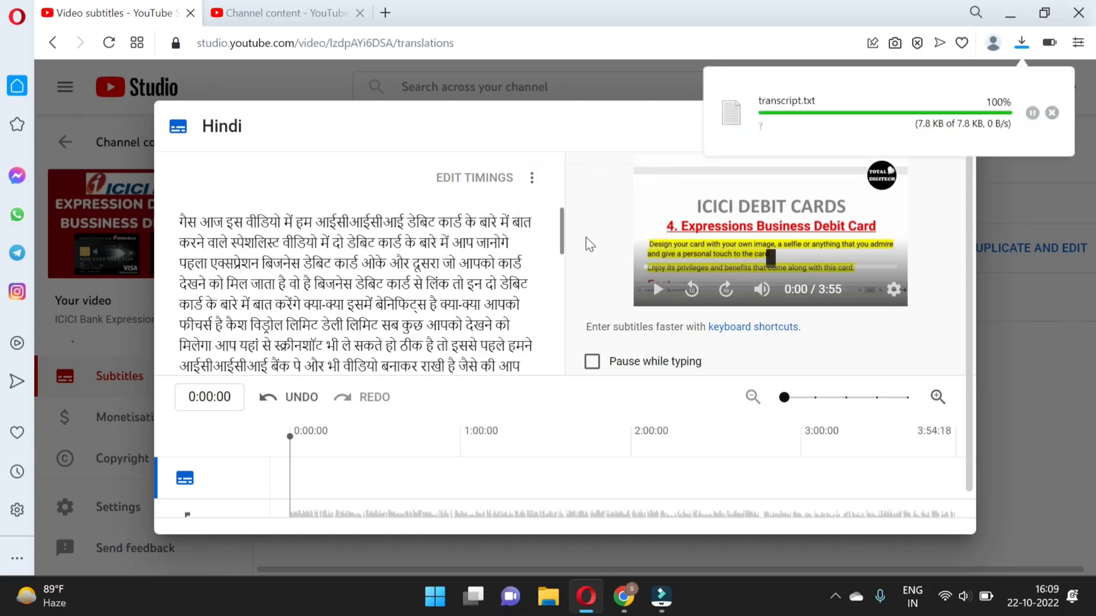
mouse_move(810, 168)
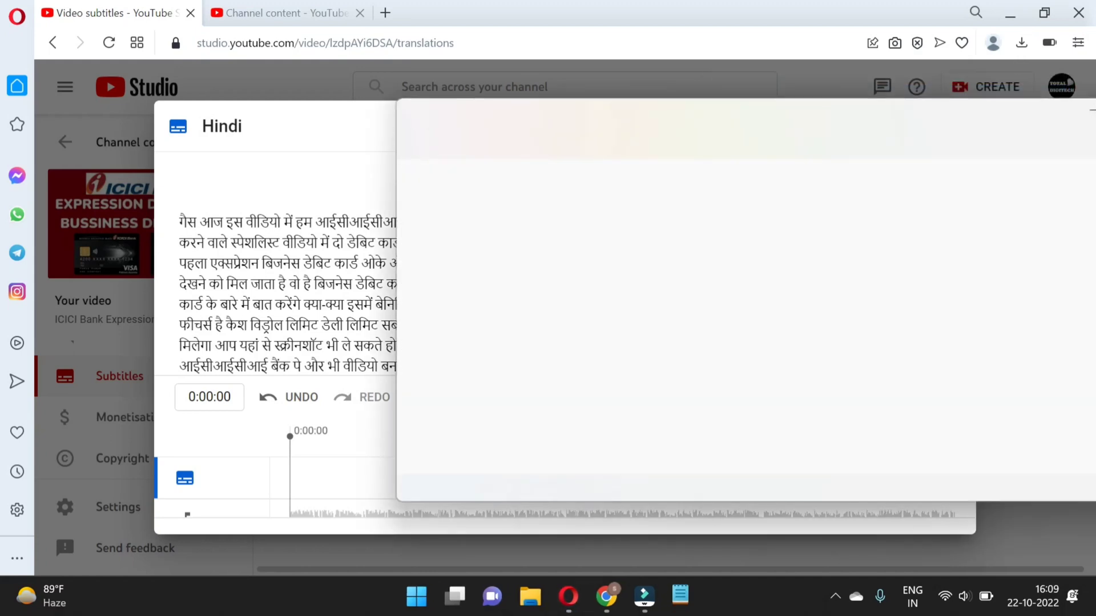
View transcript.txt maximised in Notepad, delete the misheard first word, and return to Chrome
click(679, 597)
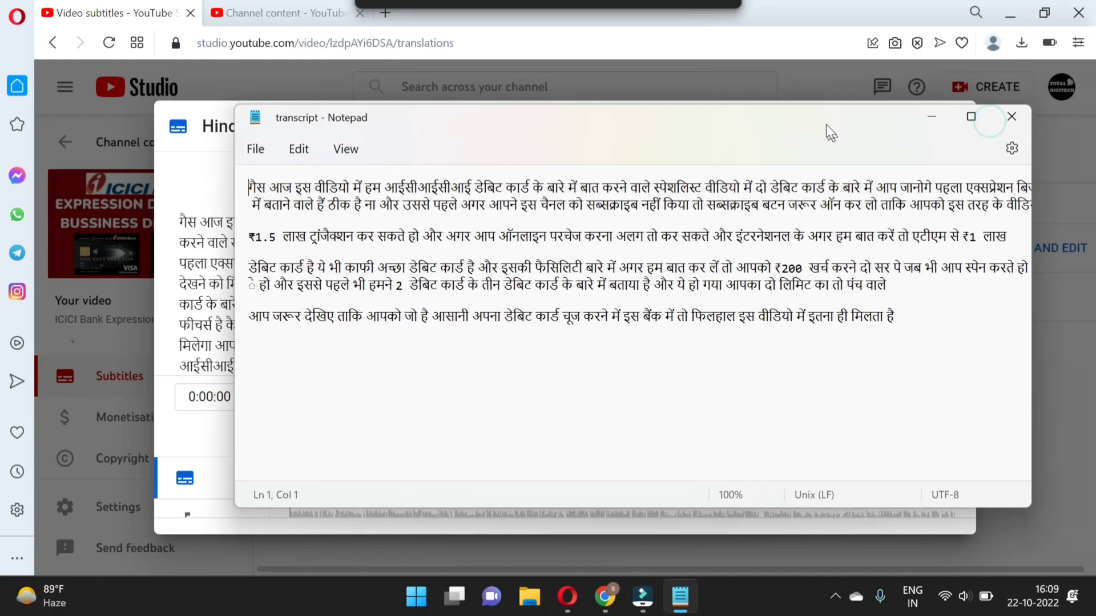
click(970, 116)
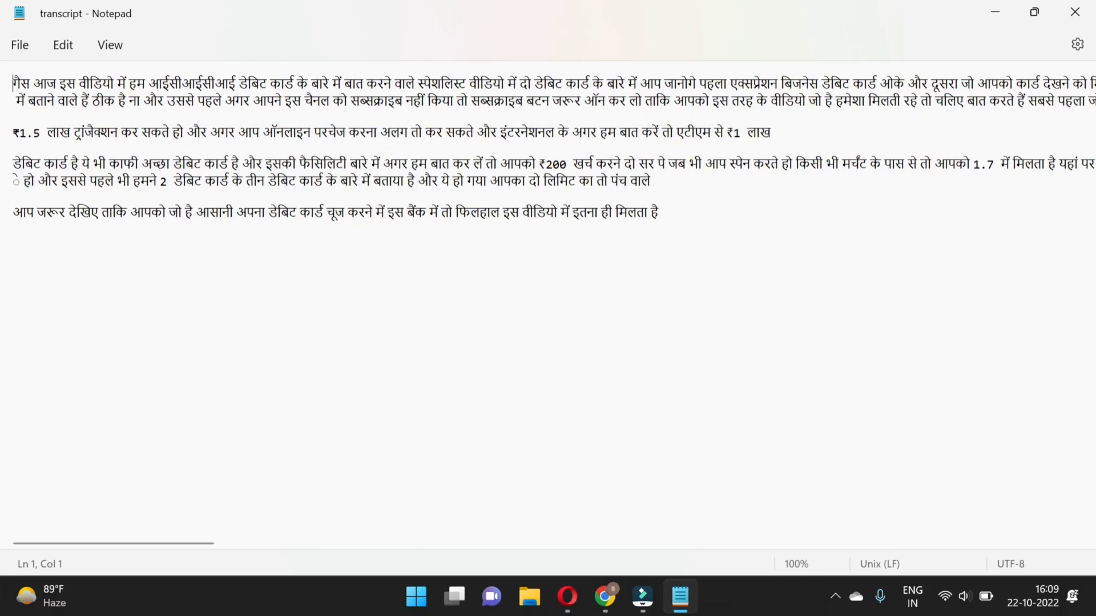
key(Backspace)
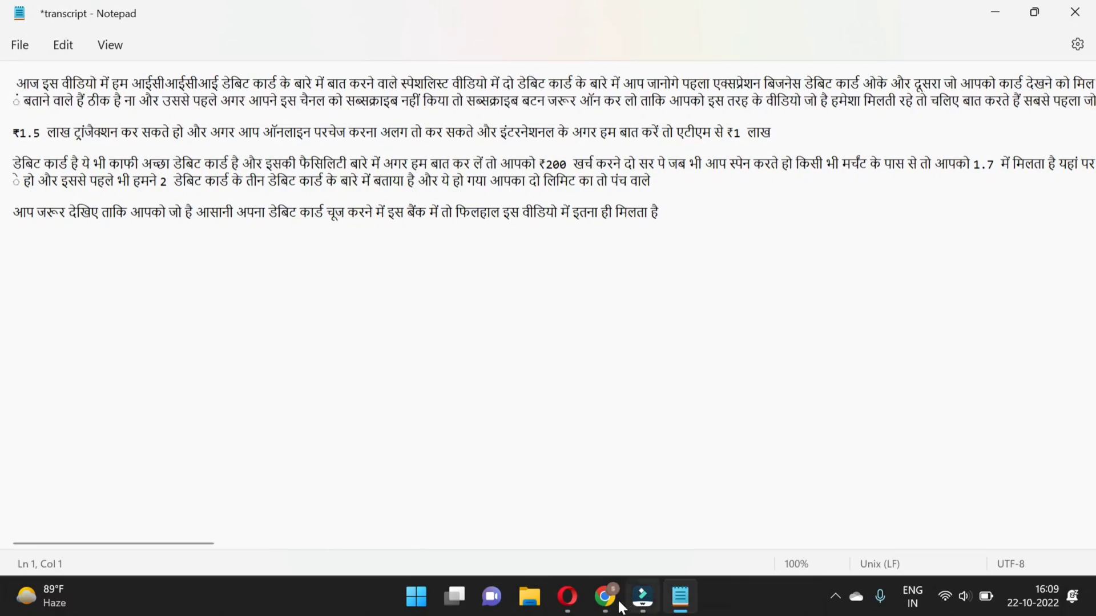
click(605, 597)
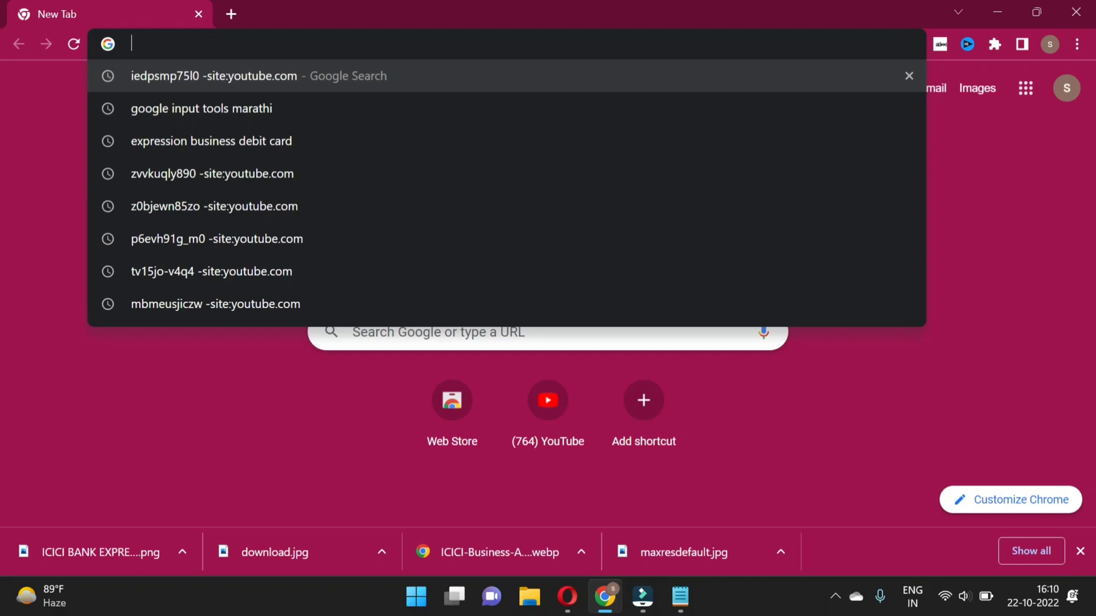
Transliterate 'dosto' into Hindi दोस्तों with Google Input Tools and select it for copying
text(inputtools/try/)
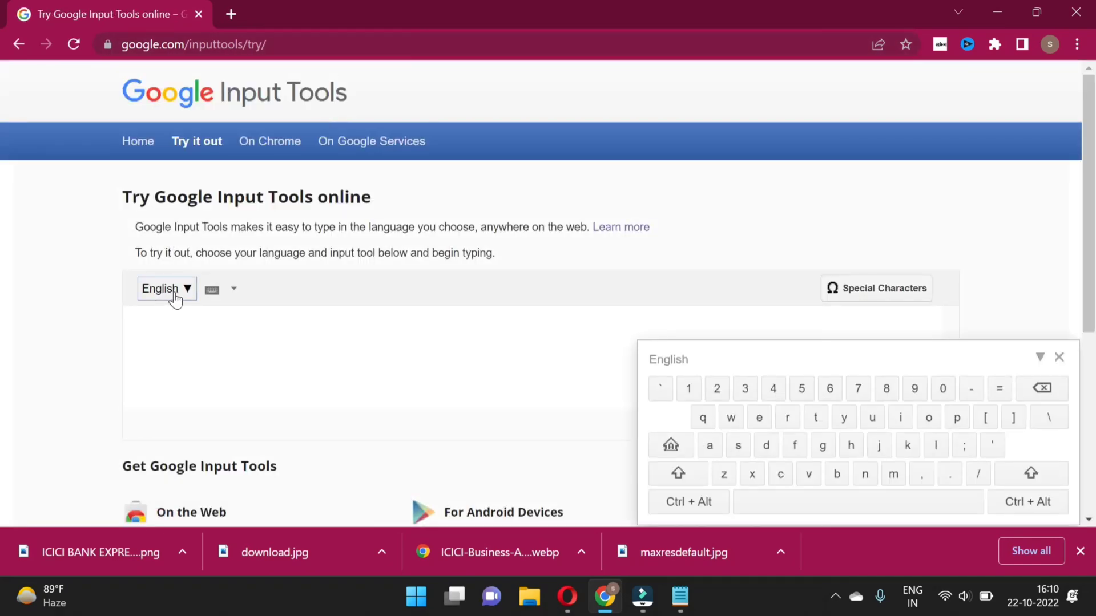
click(167, 289)
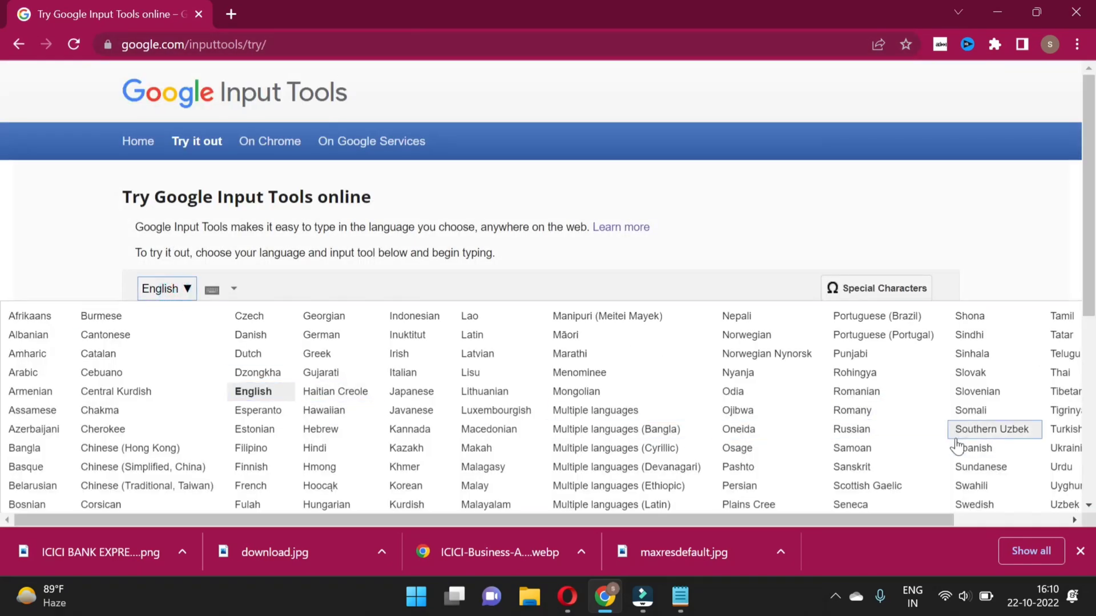
click(314, 447)
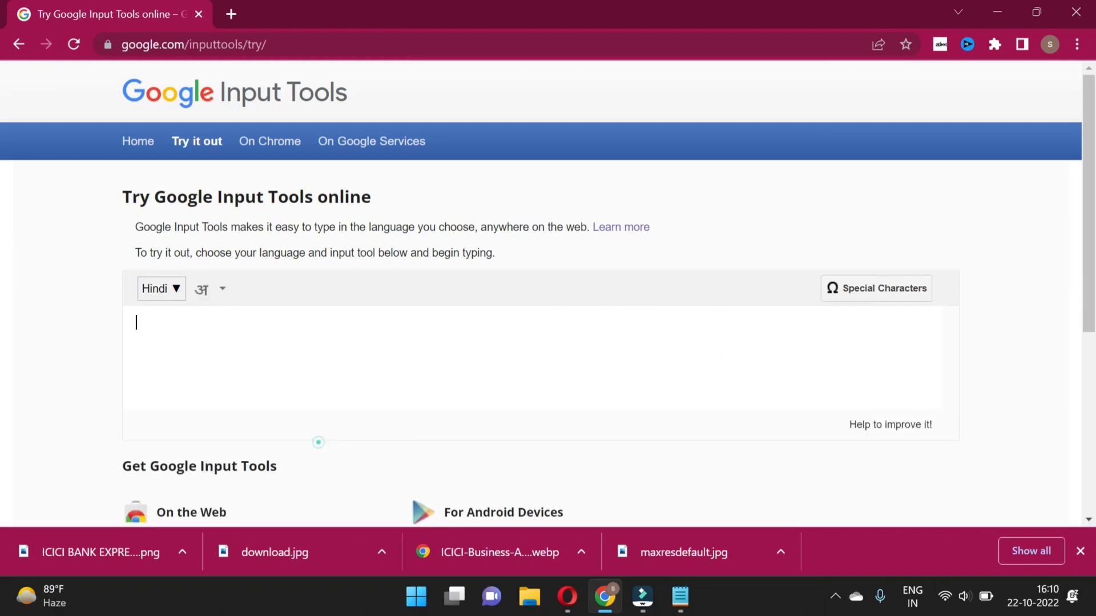
text(dos)
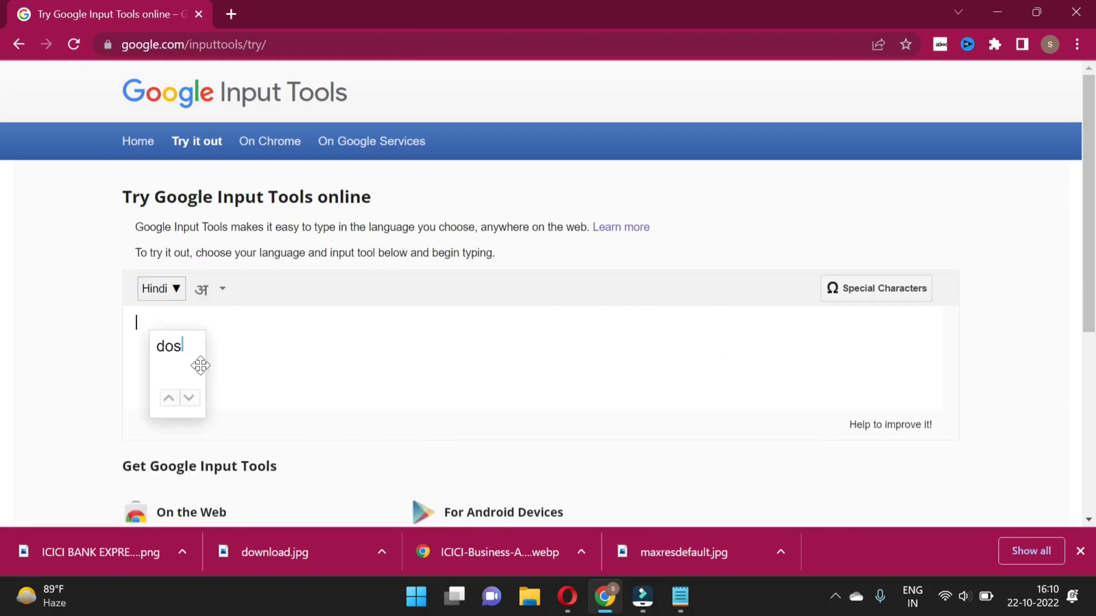
text(to)
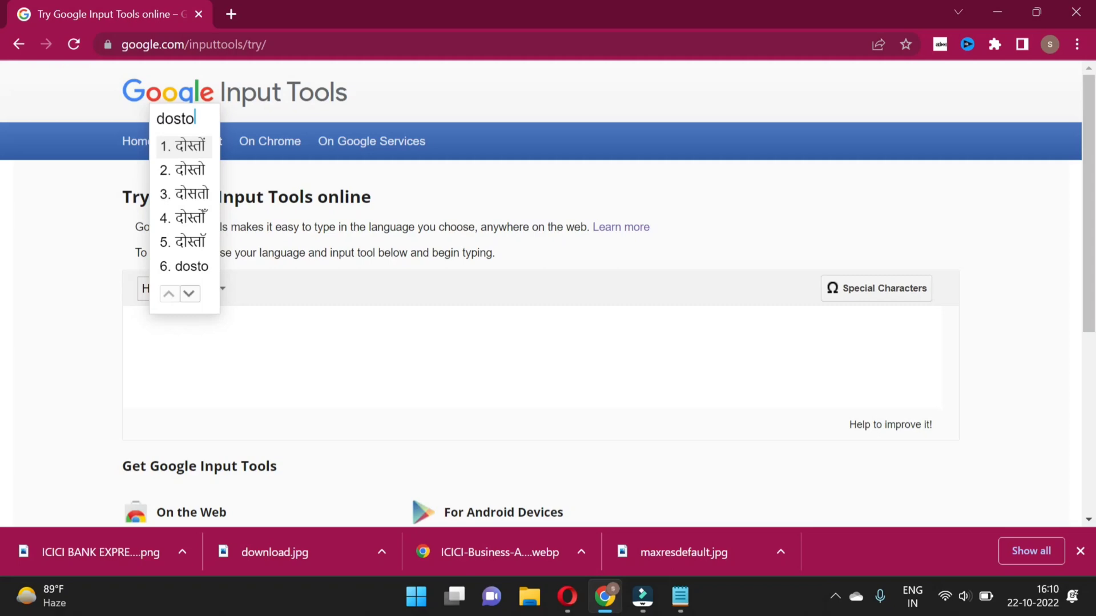
click(183, 147)
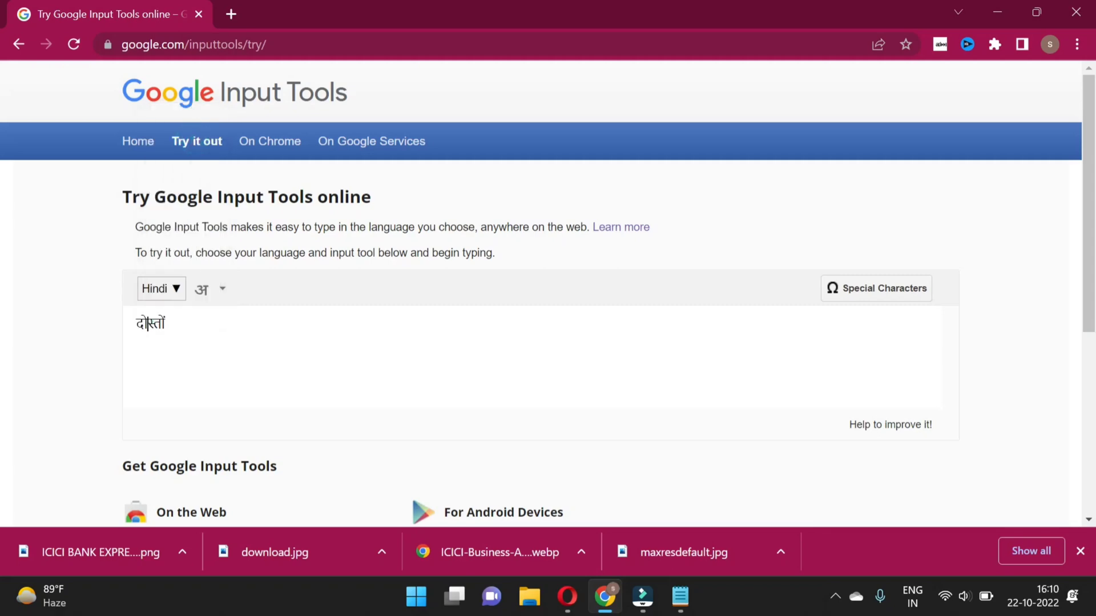
double_click(149, 322)
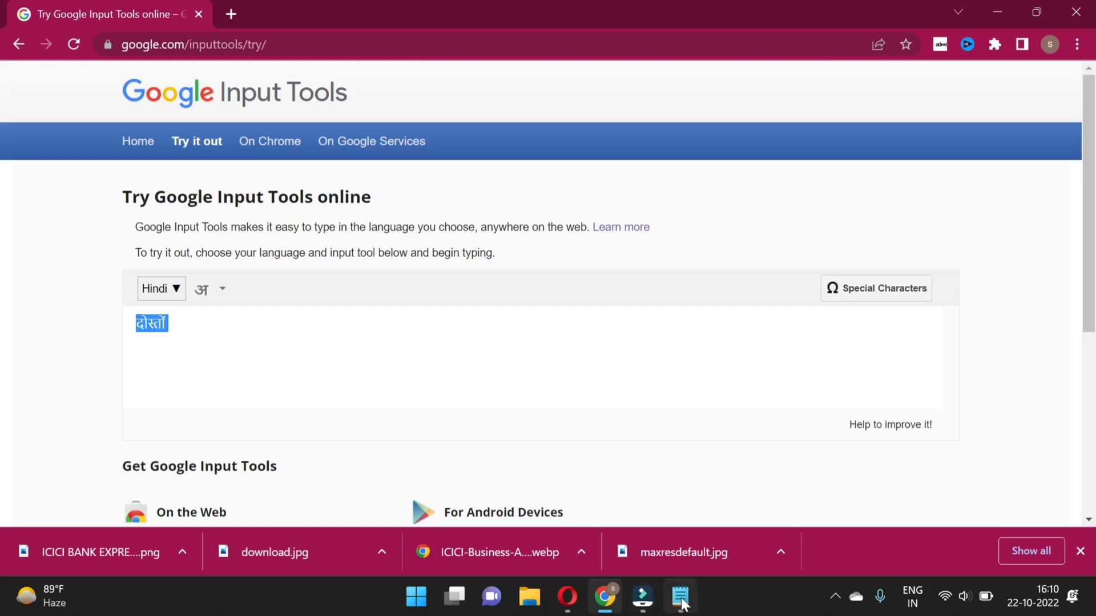
Paste दोस्तों at the start of the Notepad transcript's first line
click(678, 596)
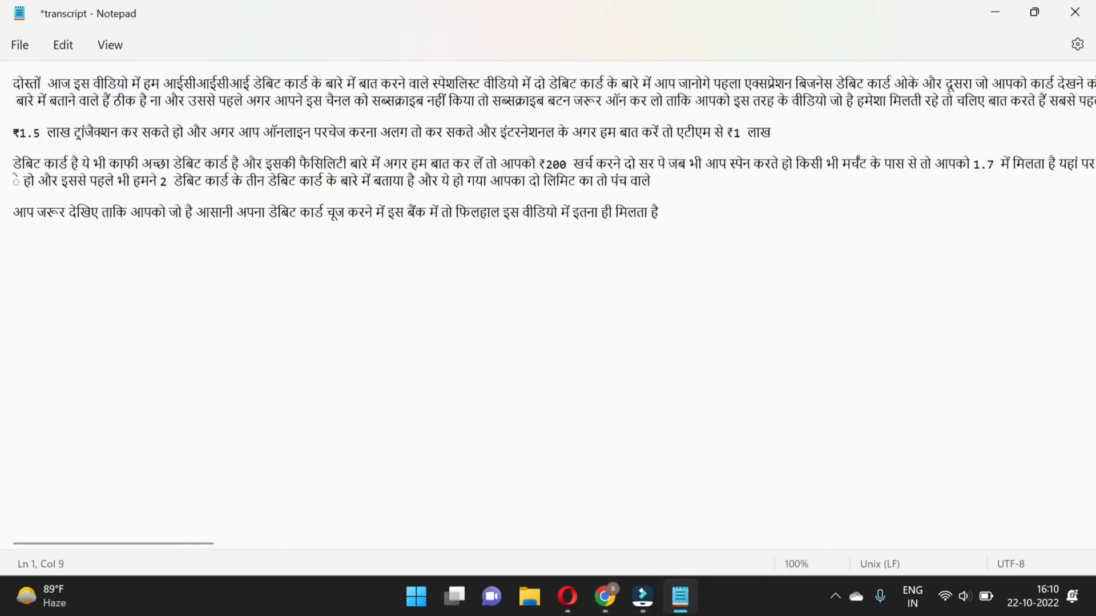
key(Backspace)
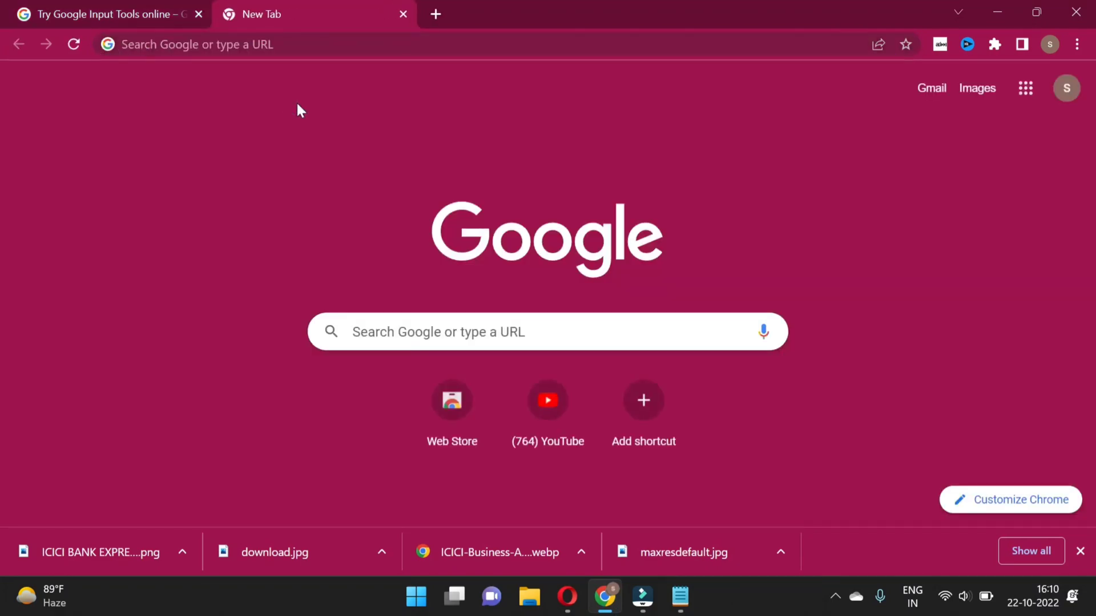
Search Google for 'translate into hindi' and reach the Google Translate result
click(195, 45)
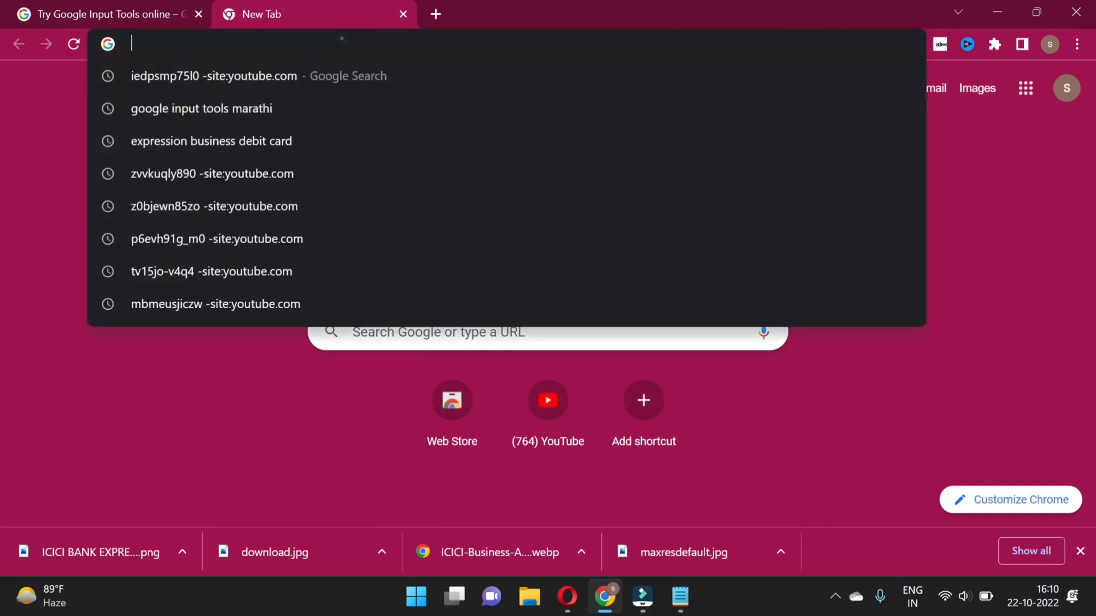
text(translate)
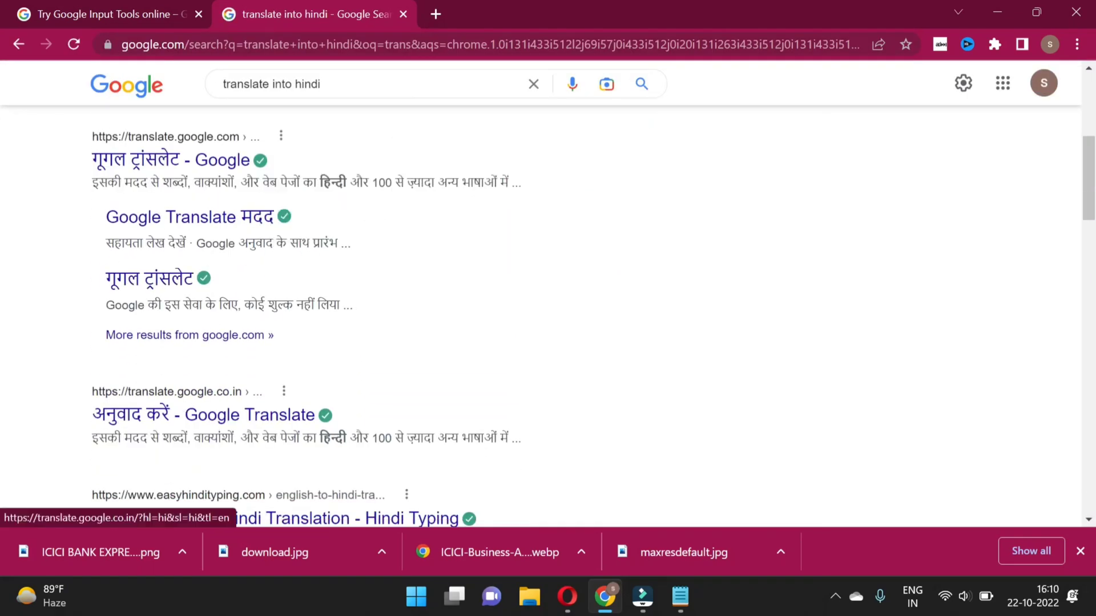
scroll(down, 3)
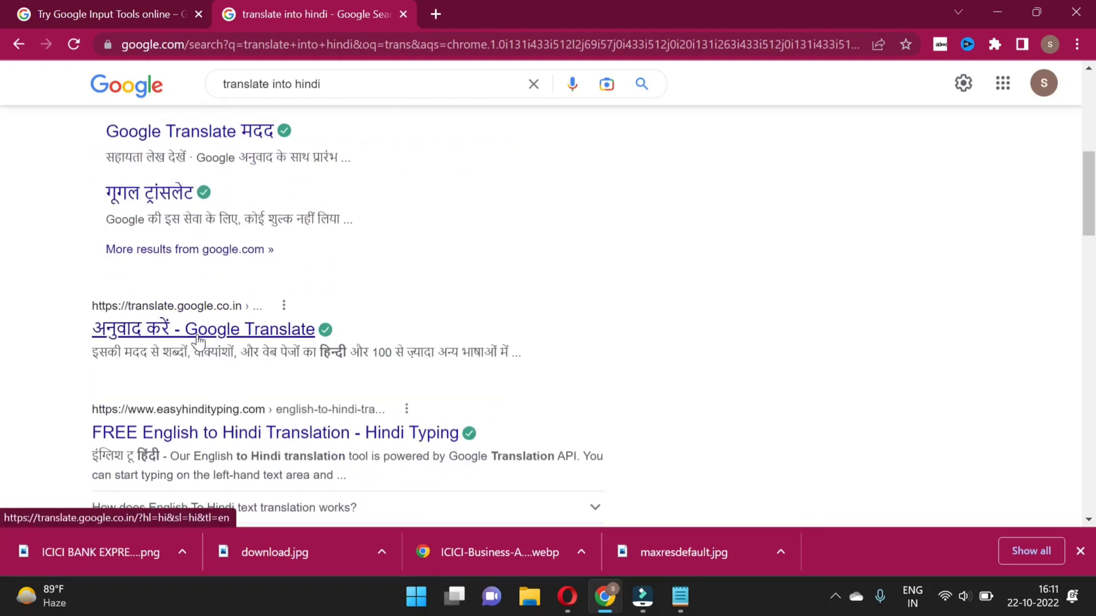
Launch Google Translate from the results with Hindi source and English target
click(205, 329)
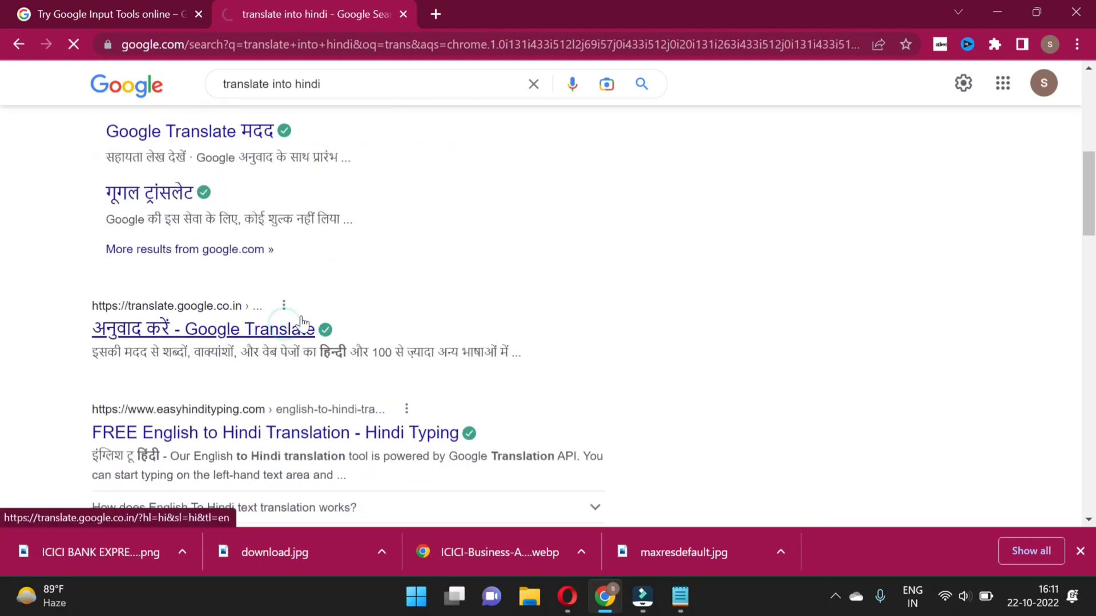
click(203, 329)
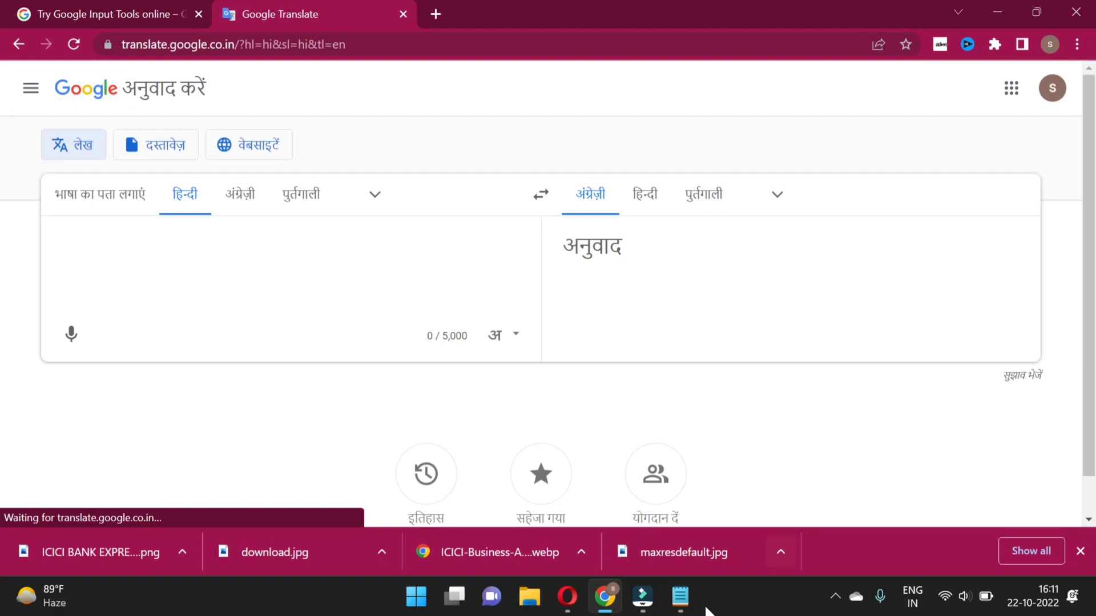
Copy the whole Notepad transcript, translate it Hindi→English in Google Translate, and copy the English text
click(678, 597)
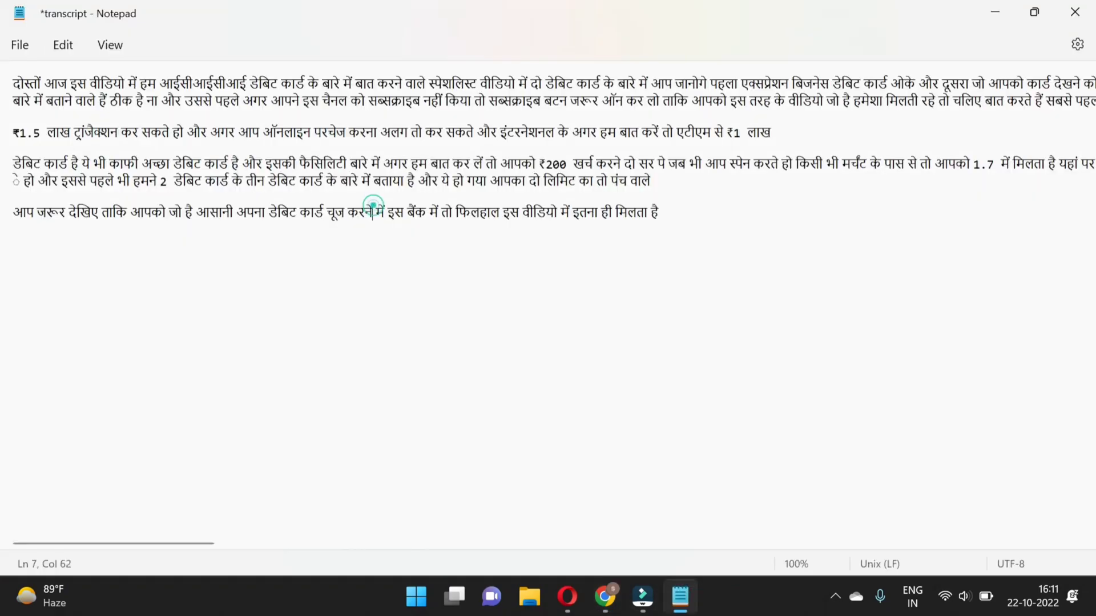
key(ctrl+a)
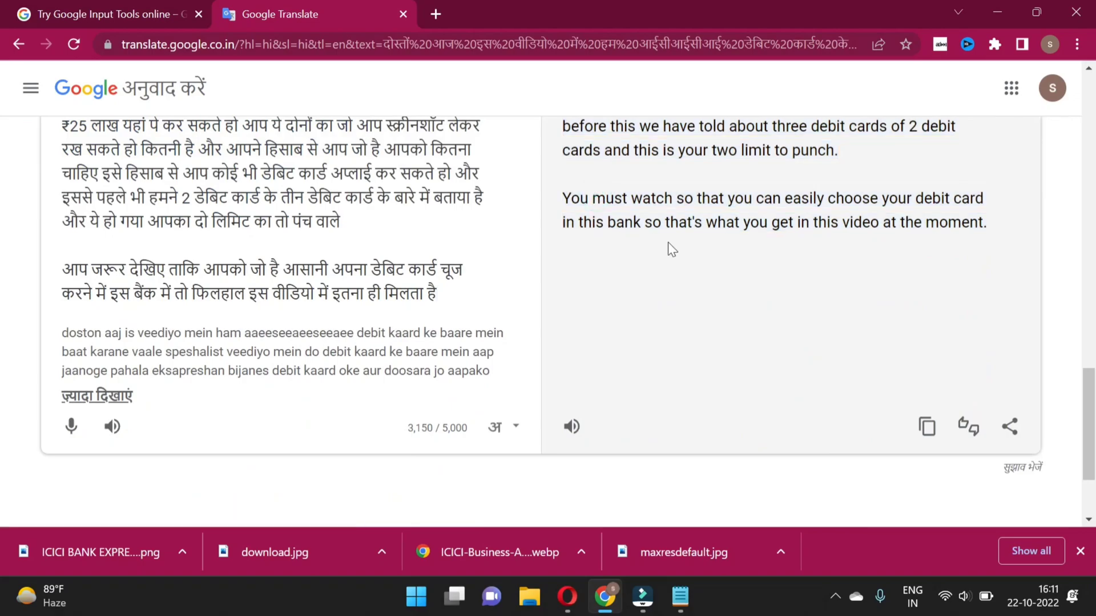
scroll(down, 3)
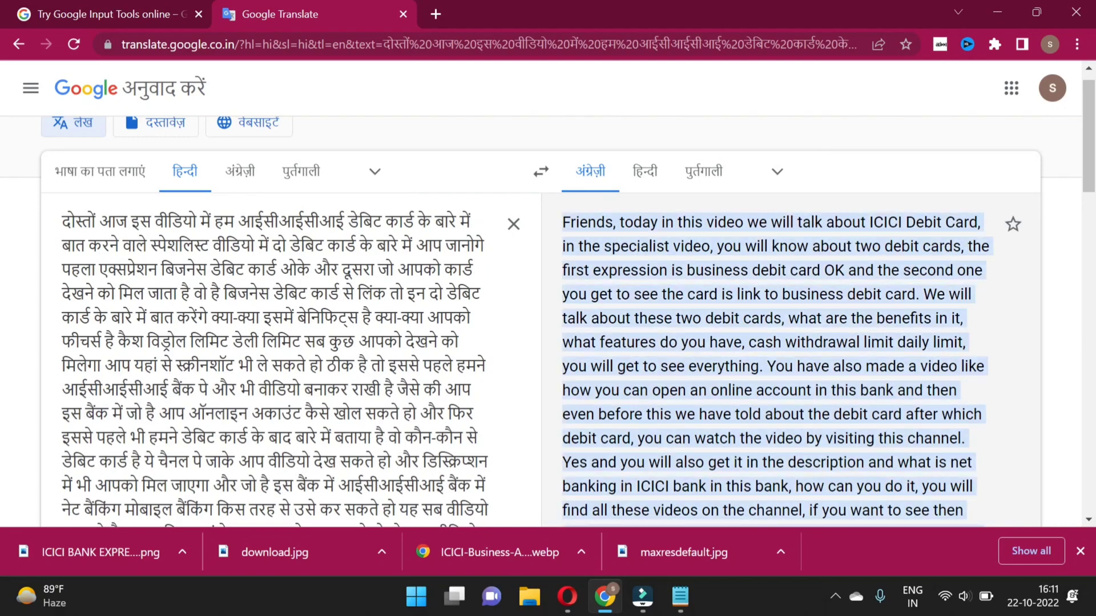
scroll(down, 3)
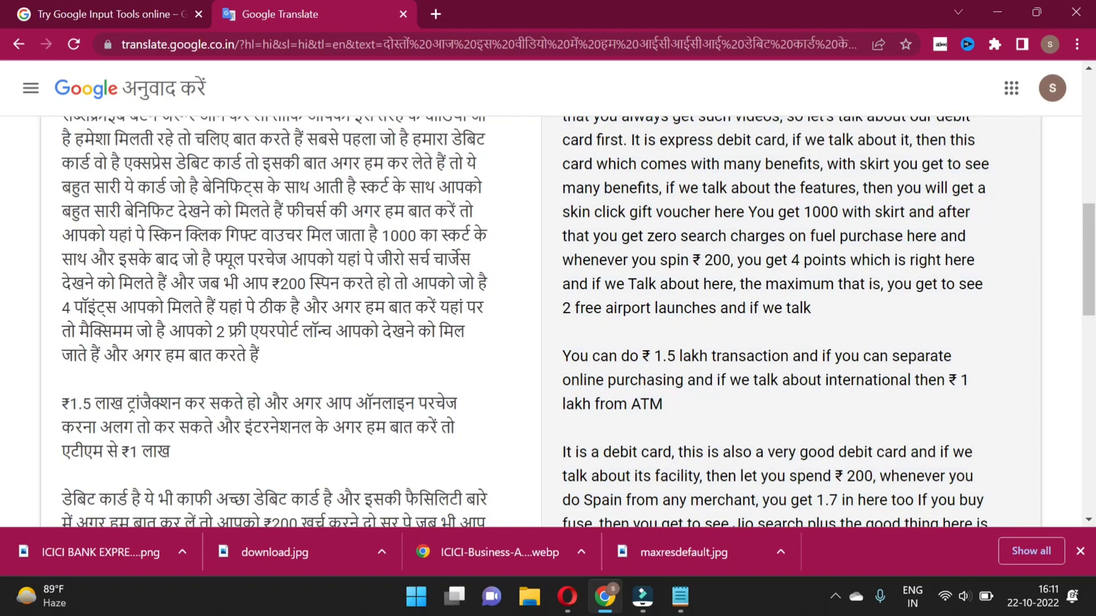
scroll(down, 3)
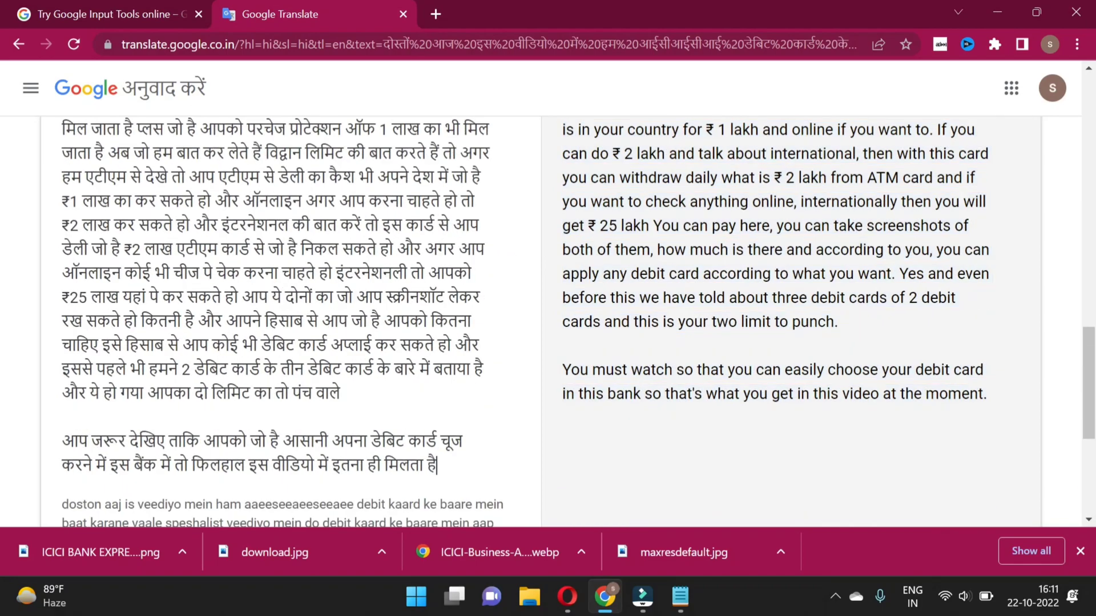
scroll(down, 3)
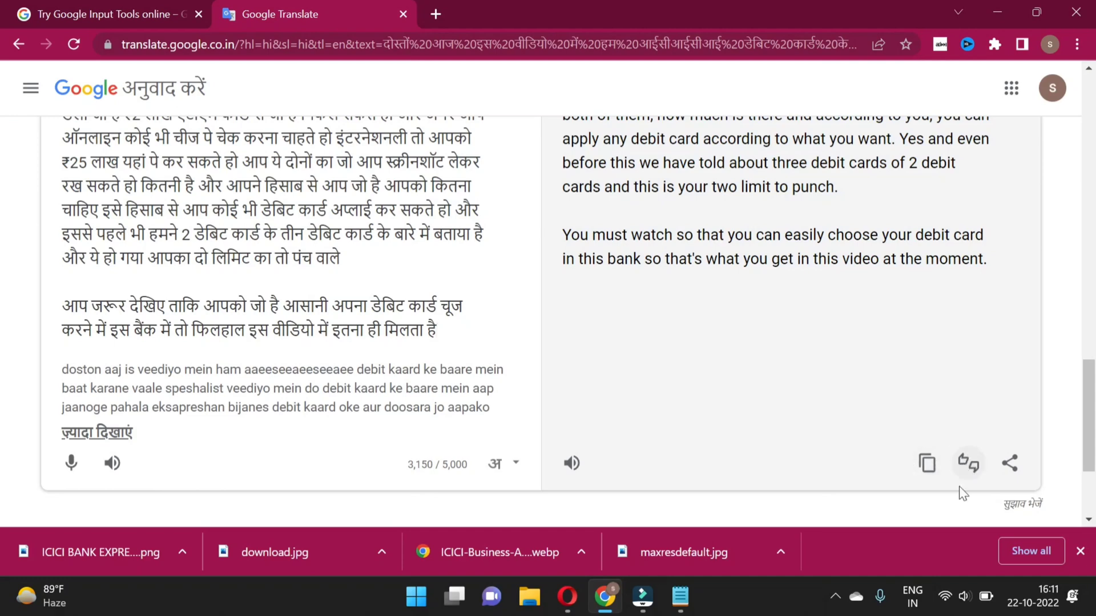
mouse_move(782, 315)
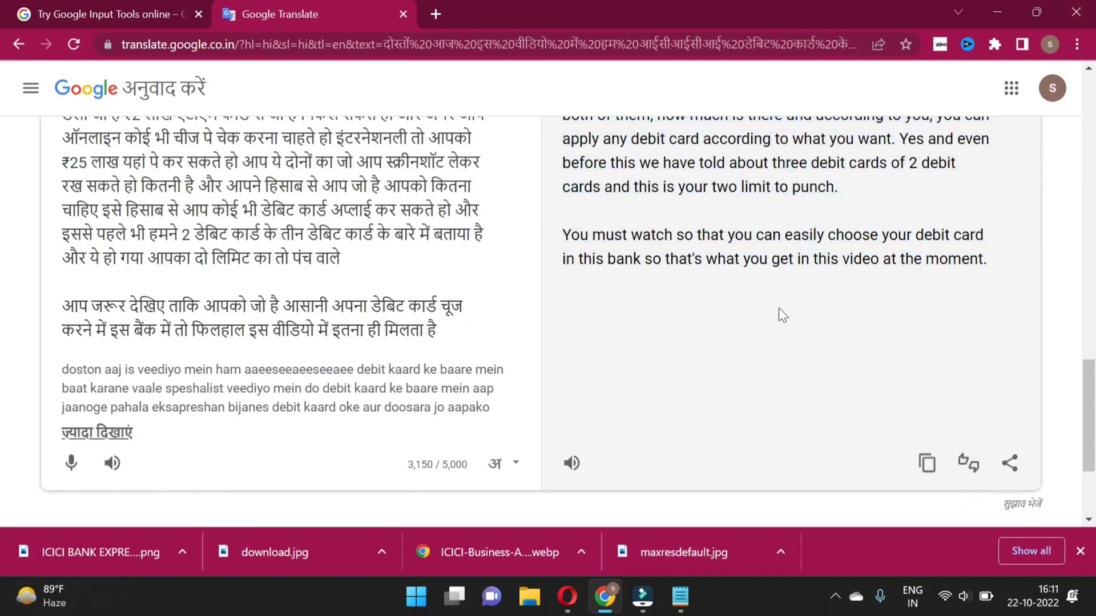
click(927, 463)
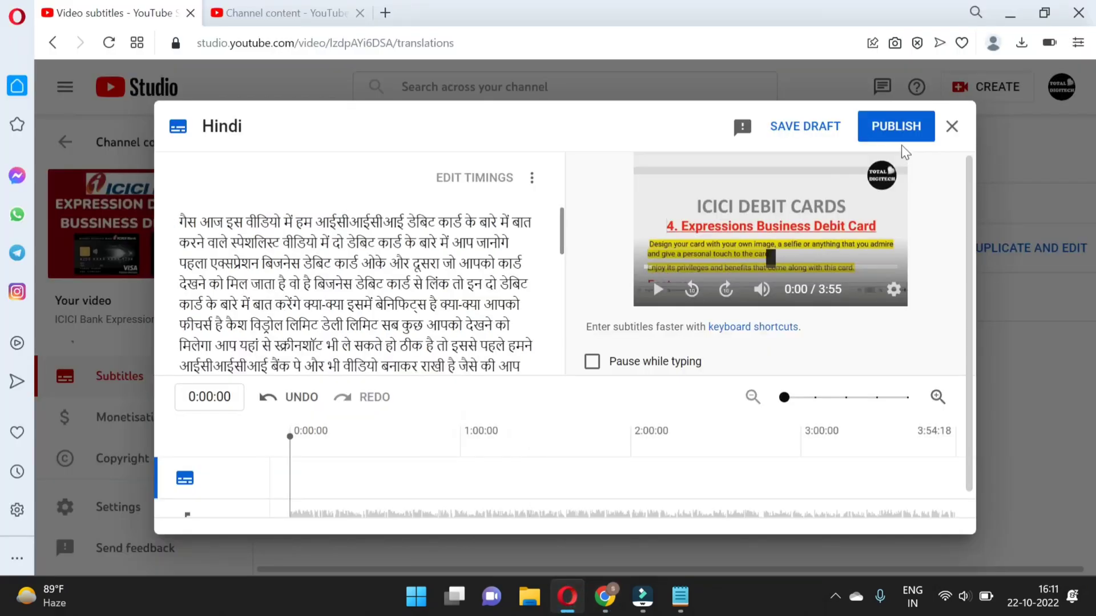
mouse_move(820, 211)
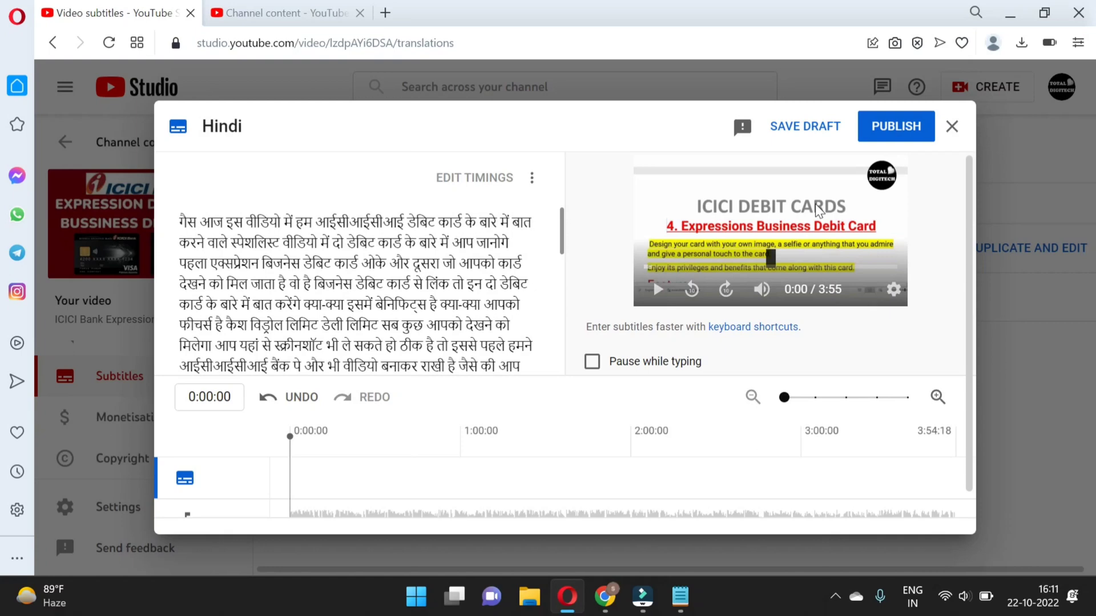
mouse_move(952, 127)
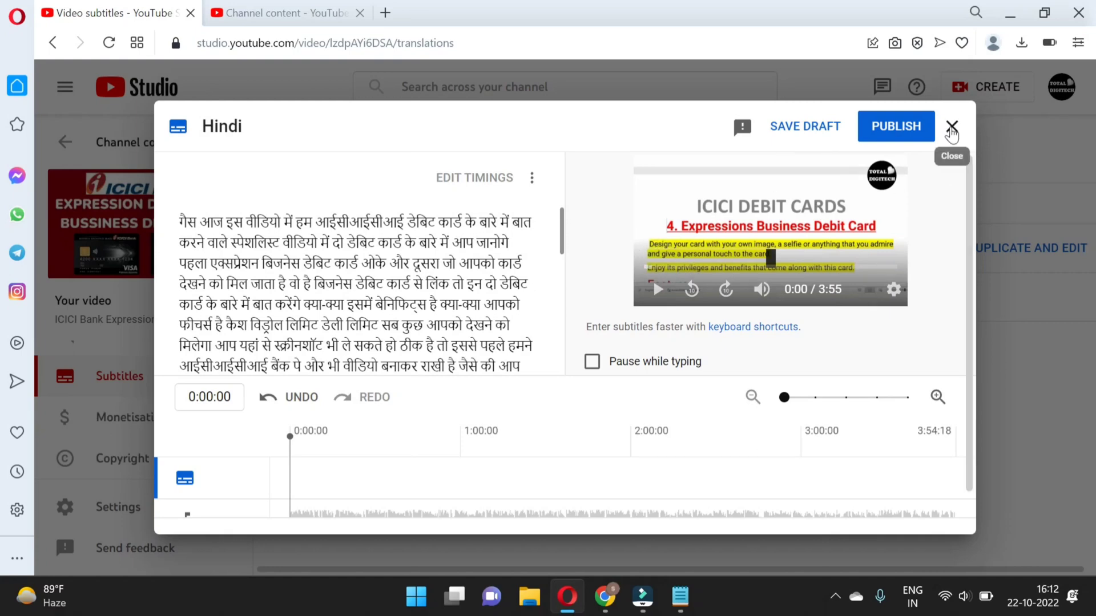
Close the Hindi subtitle editor and discard its unsaved changes
click(951, 127)
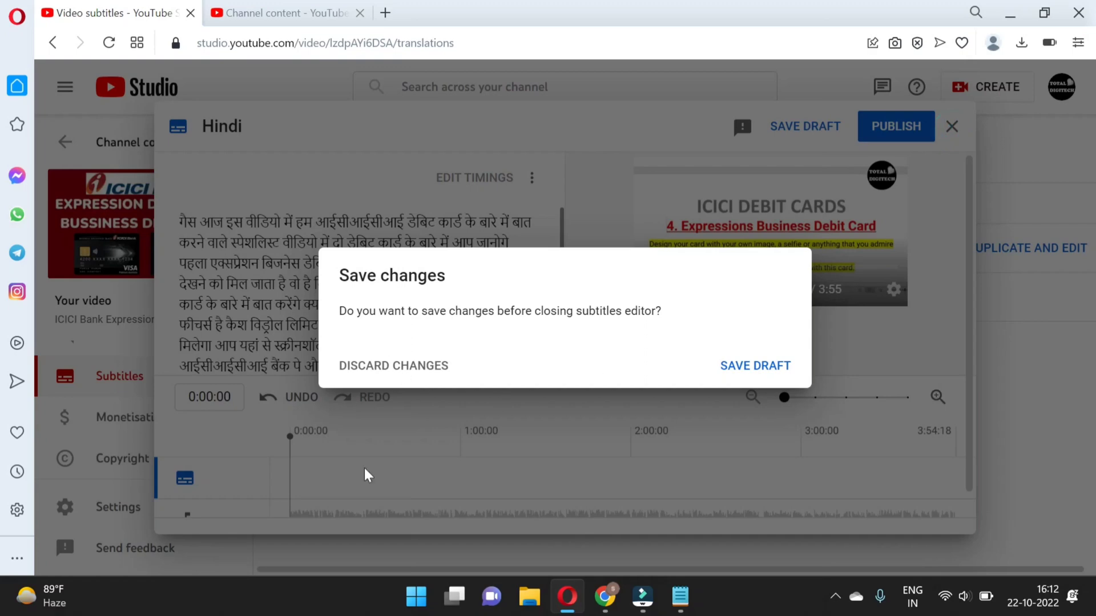
click(393, 365)
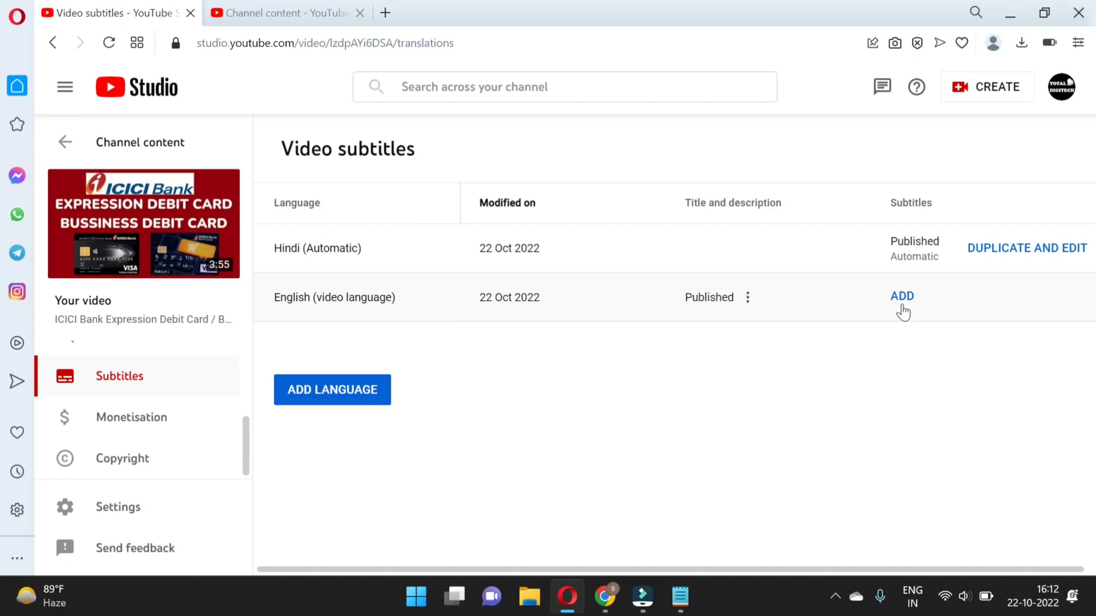
Add English subtitles via Auto-sync with the pasted translation and publish them
click(902, 296)
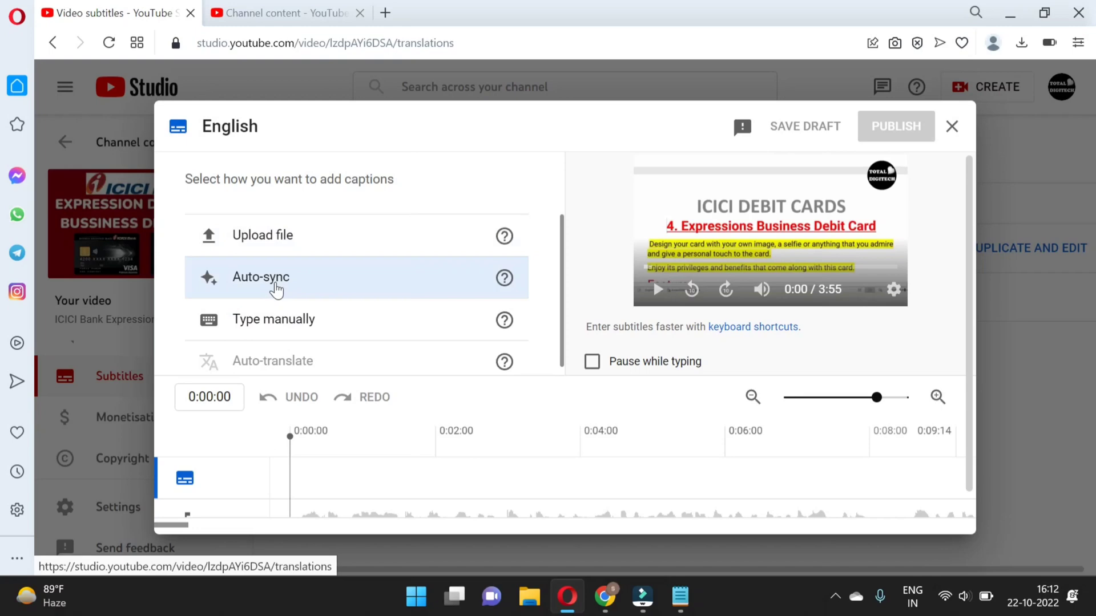
click(272, 320)
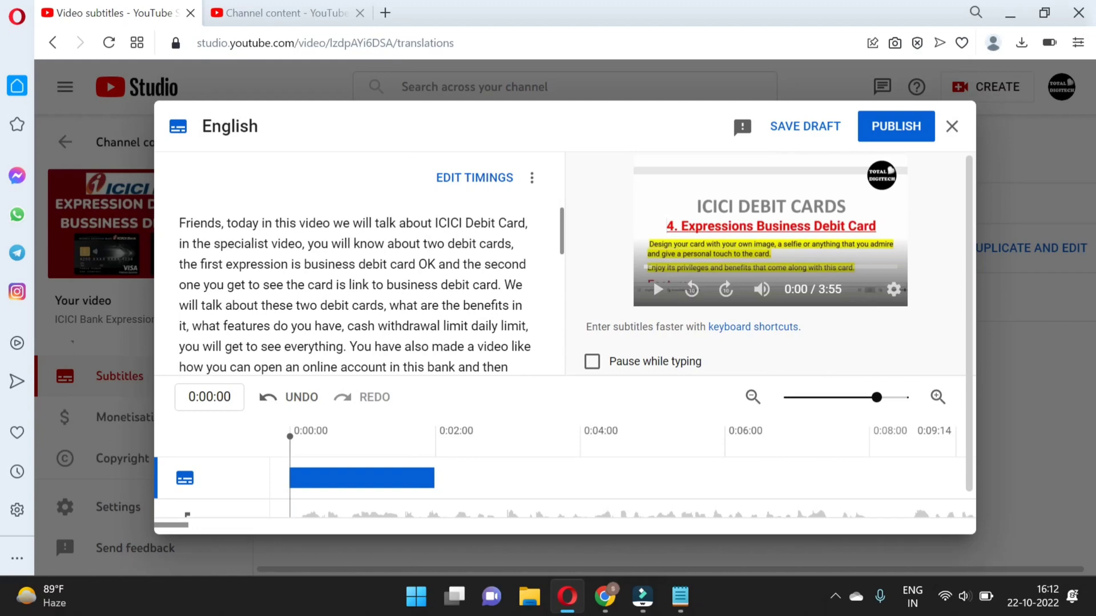
mouse_move(923, 157)
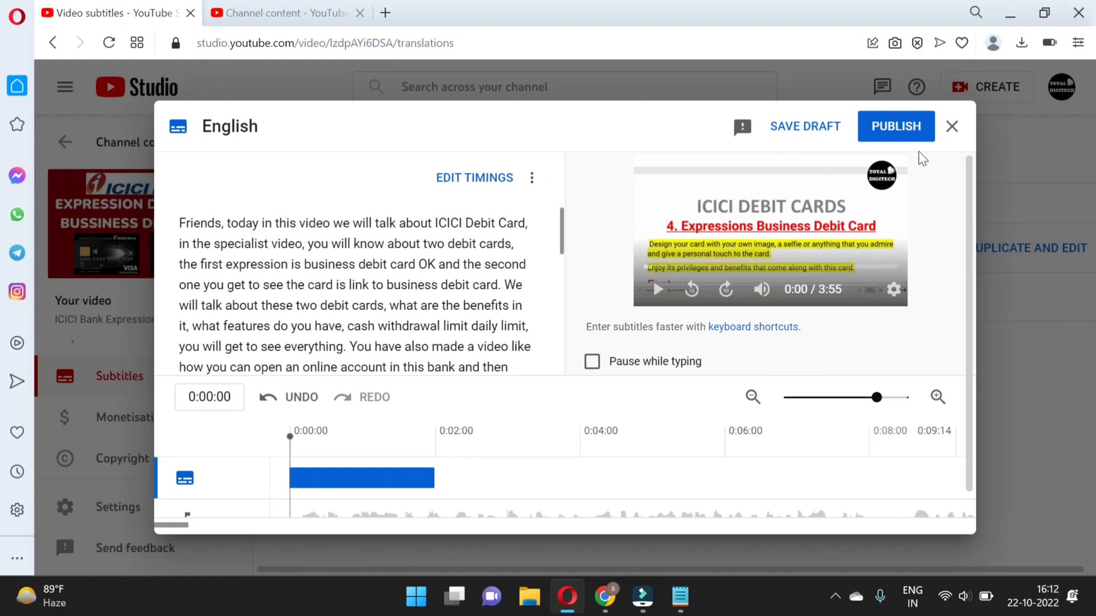
click(896, 127)
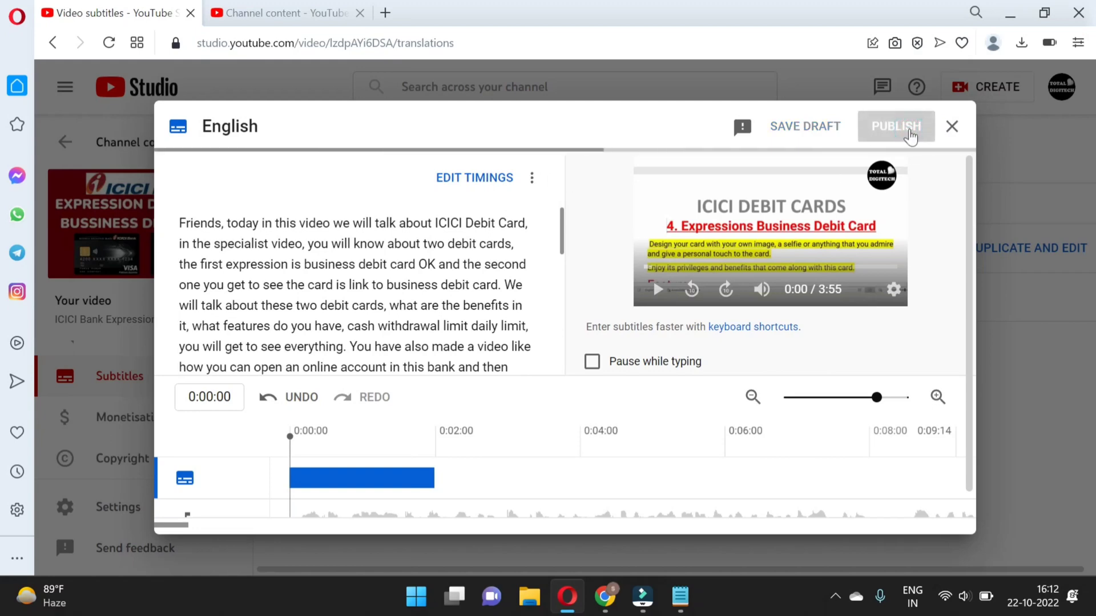
click(898, 127)
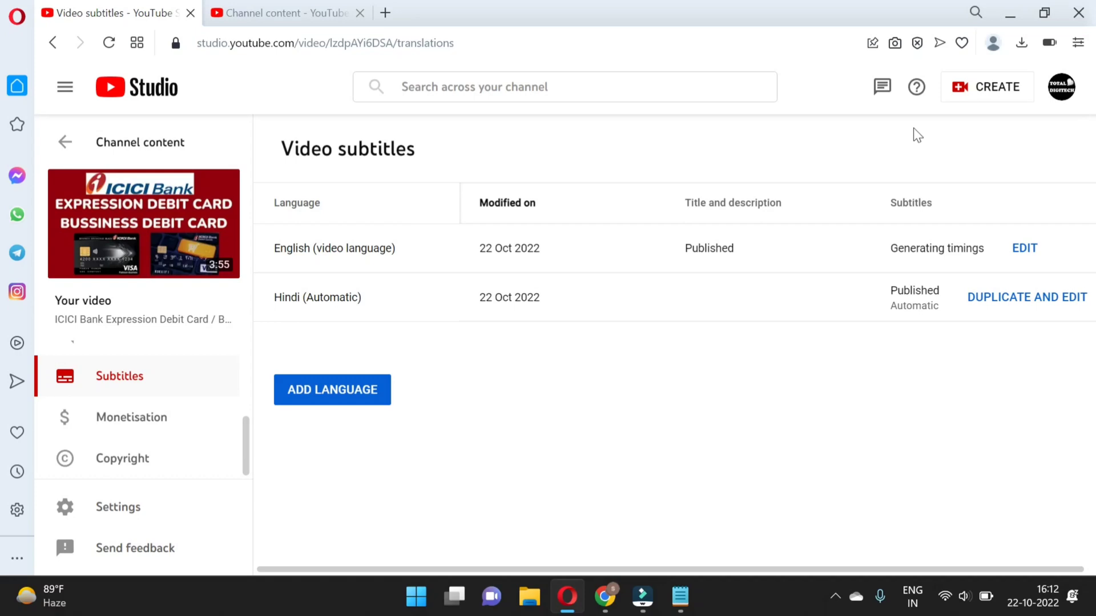
mouse_move(986, 281)
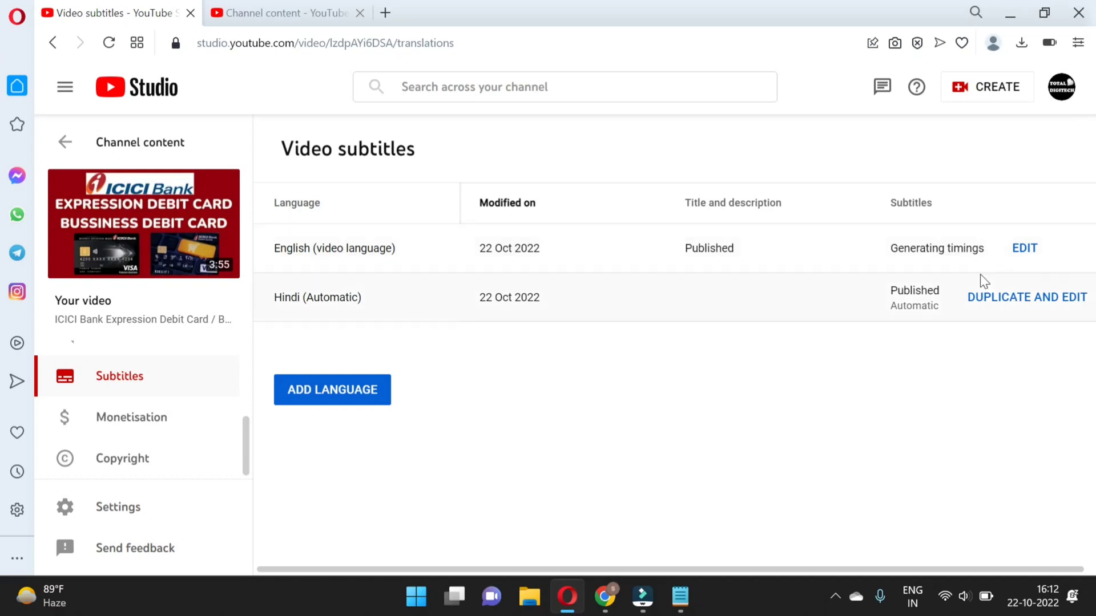
mouse_move(344, 366)
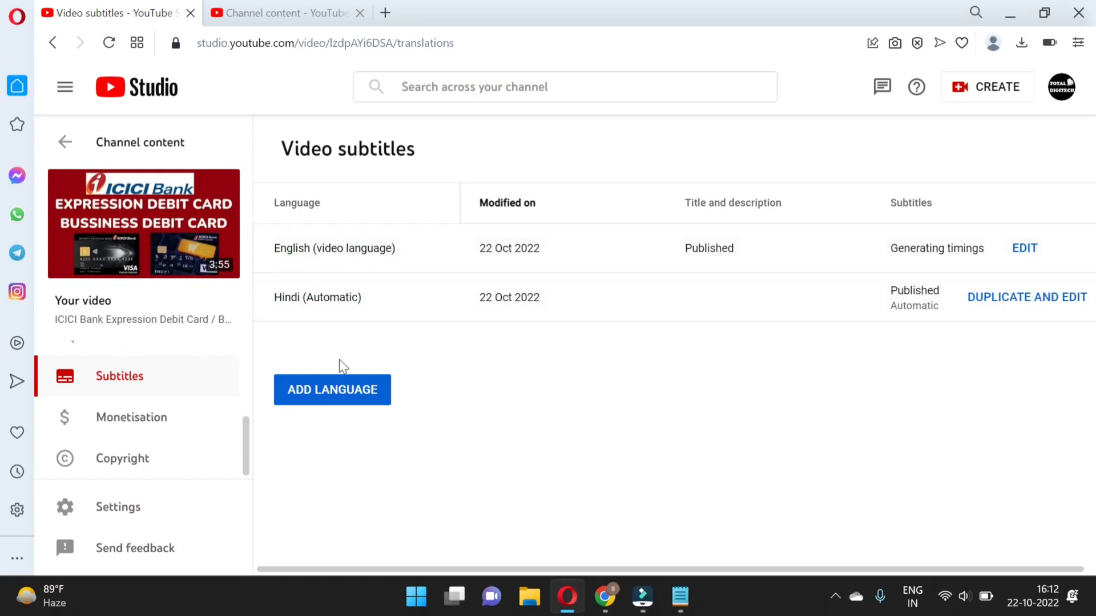
mouse_move(334, 355)
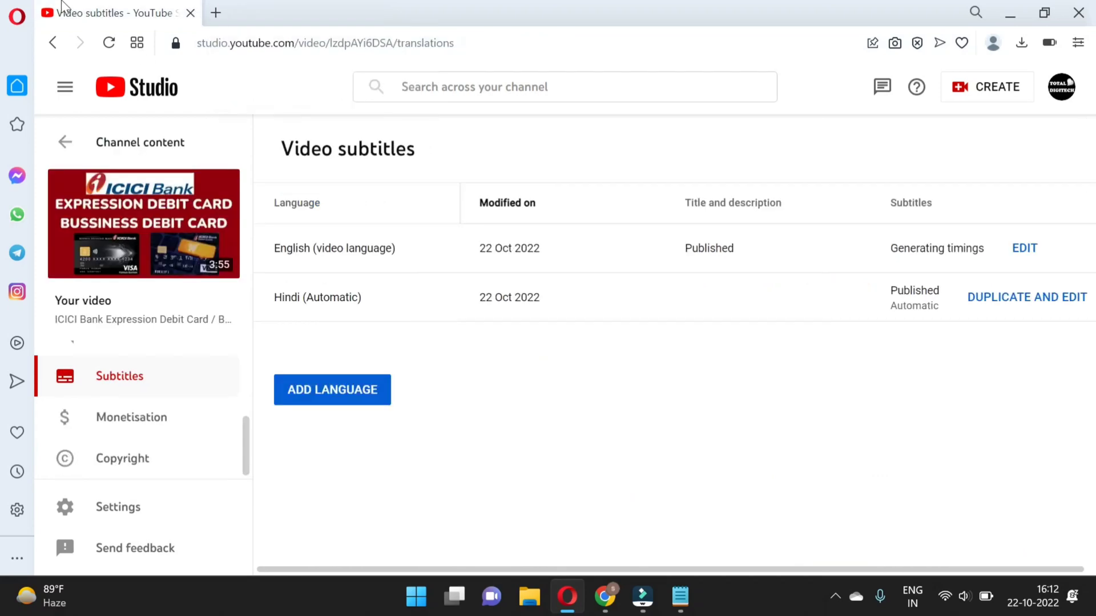
mouse_move(1061, 86)
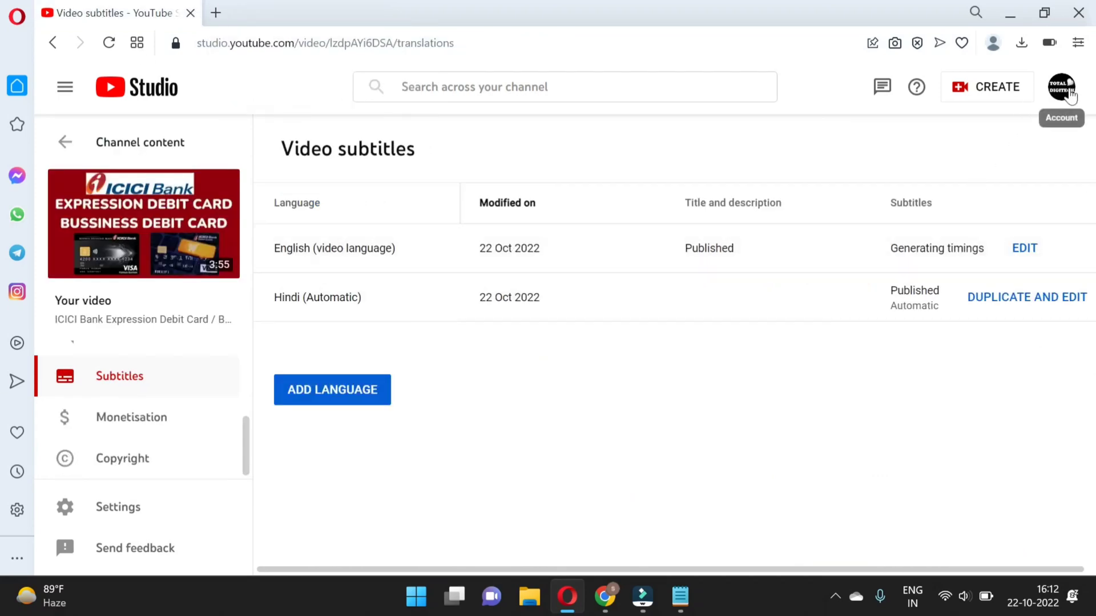
Go to the Total Digitech channel page from the account menu and browse its videos
click(1061, 87)
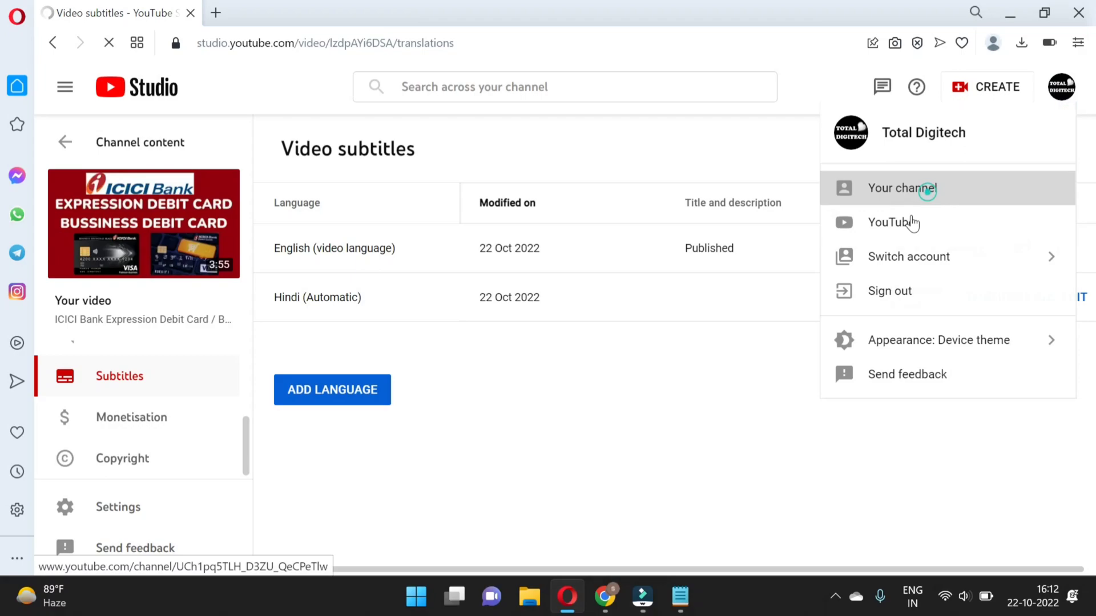
click(902, 189)
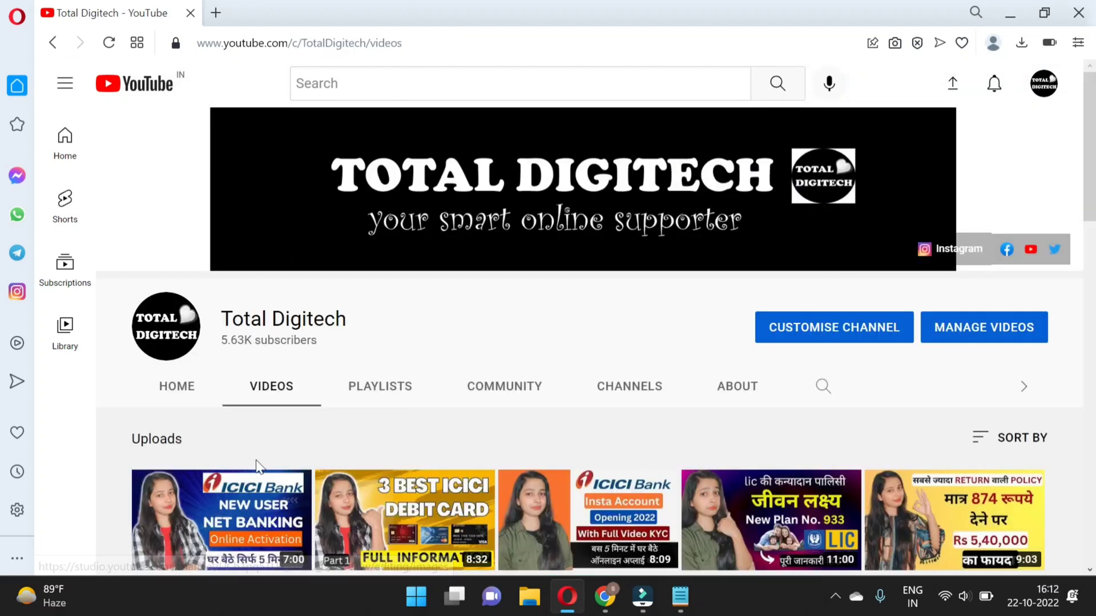
scroll(down, 3)
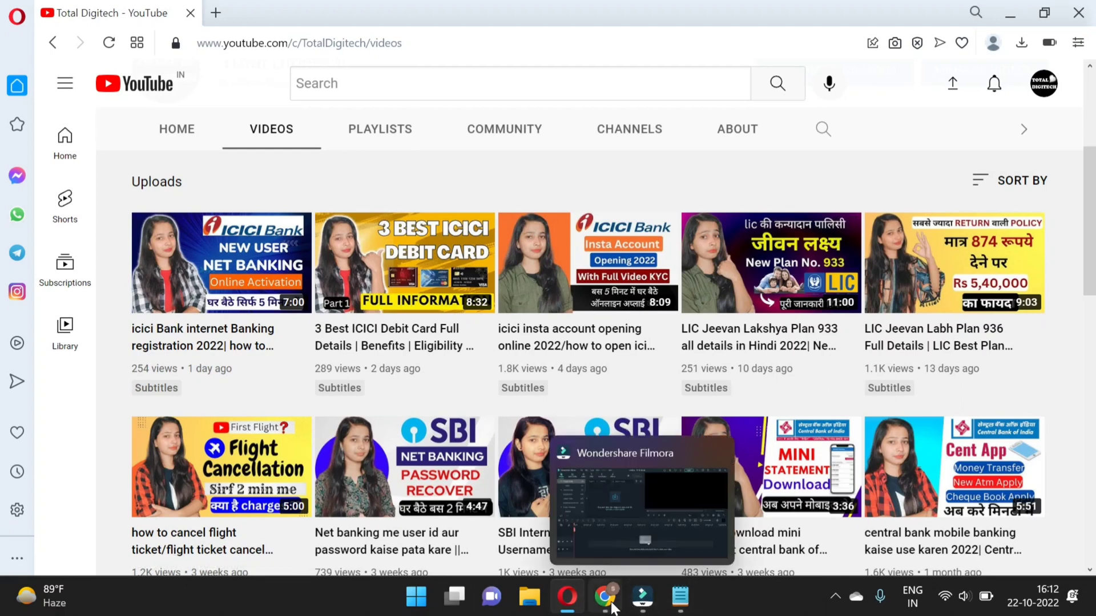
Switch to Wondershare Filmora from the taskbar, showing an empty new project
click(641, 599)
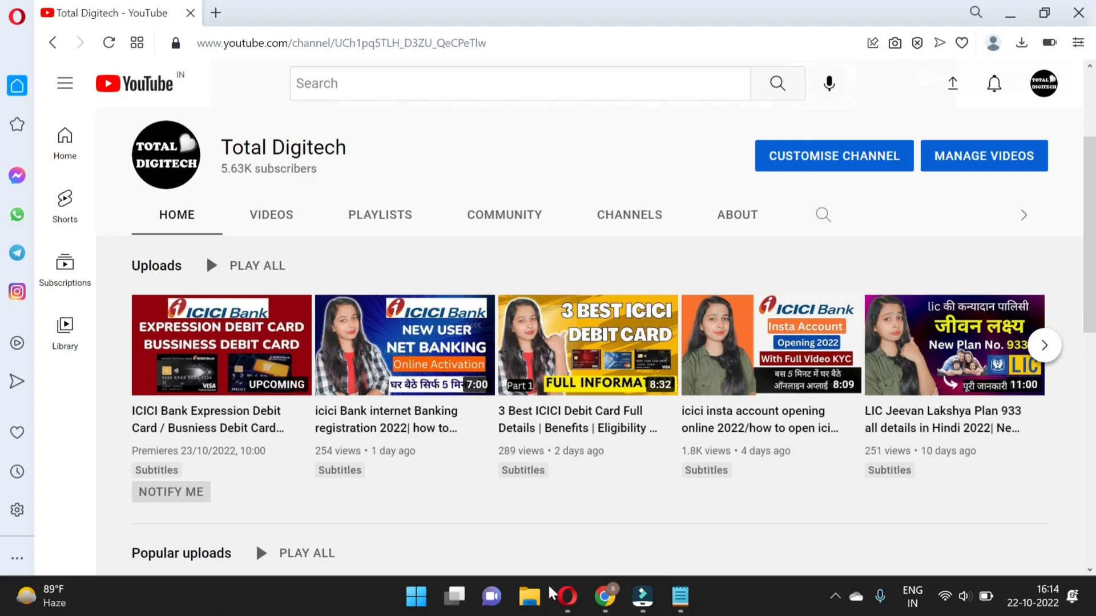
click(640, 597)
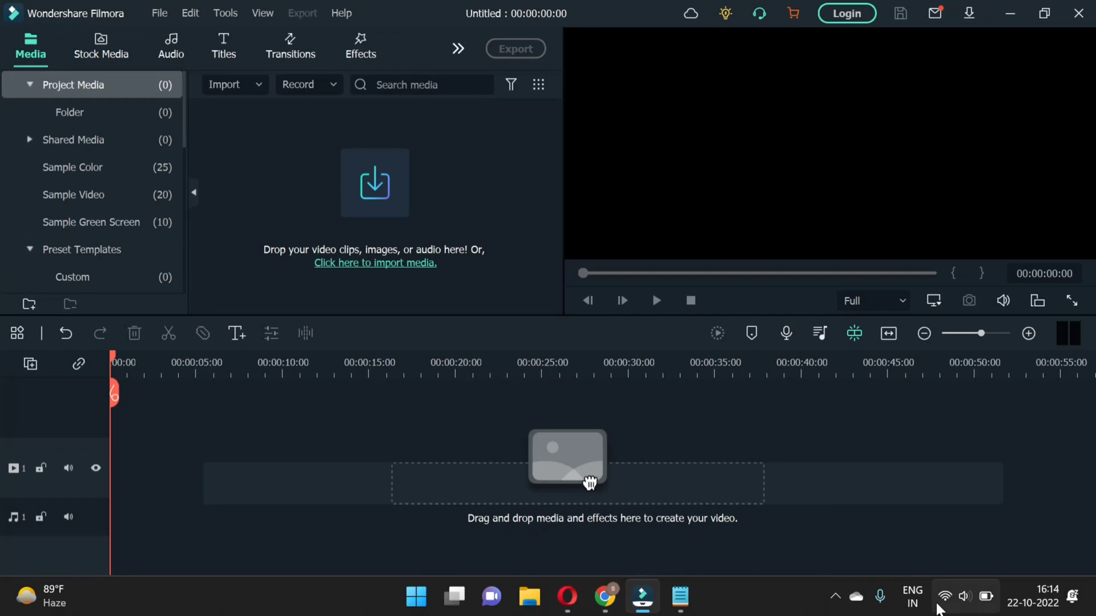